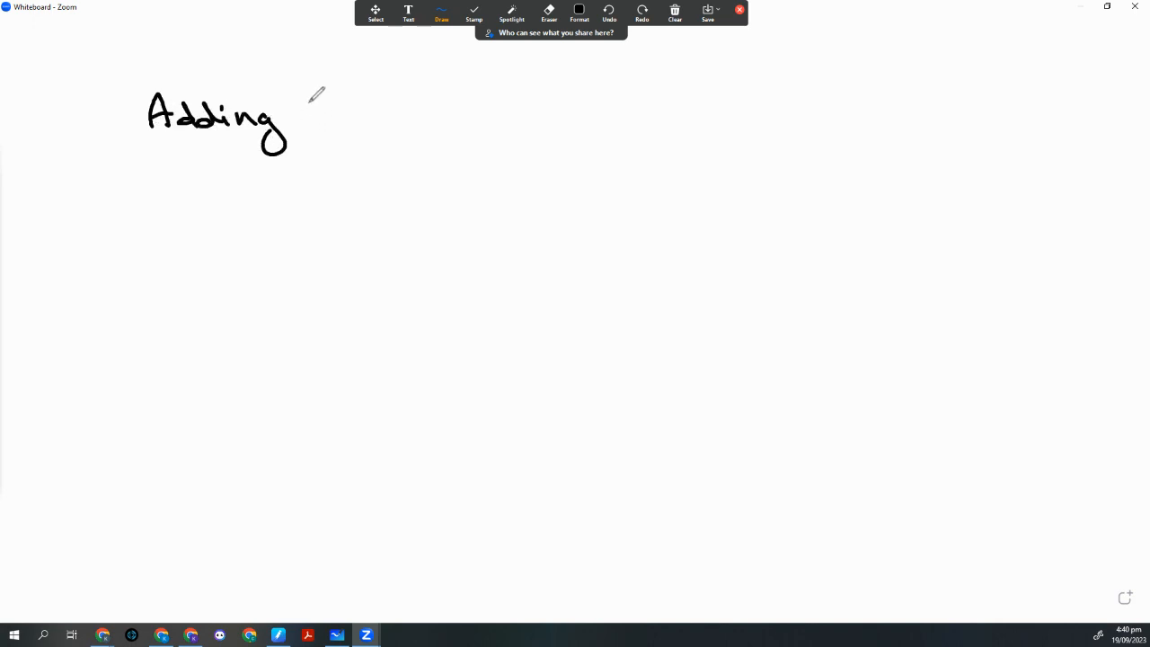
Handwrite the plus after 'Adding' and the example 'eg. 1.2 + 2.4' below it in black.
left_click_drag(306, 112, 332, 125)
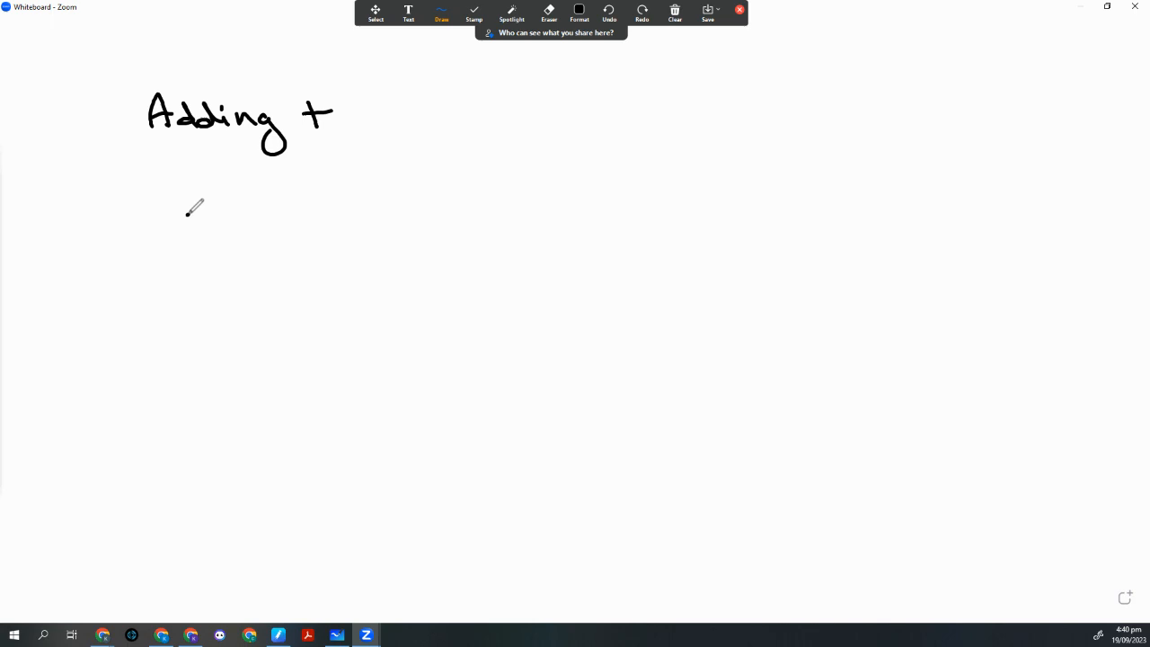
left_click_drag(180, 215, 287, 220)
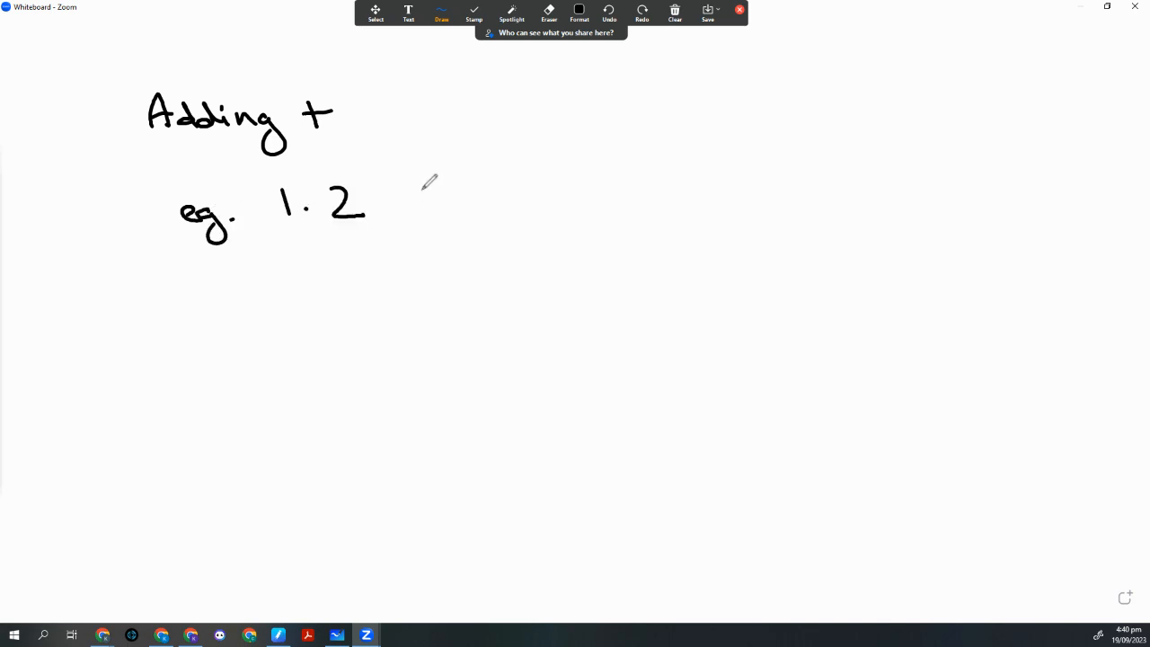
left_click_drag(422, 202, 566, 193)
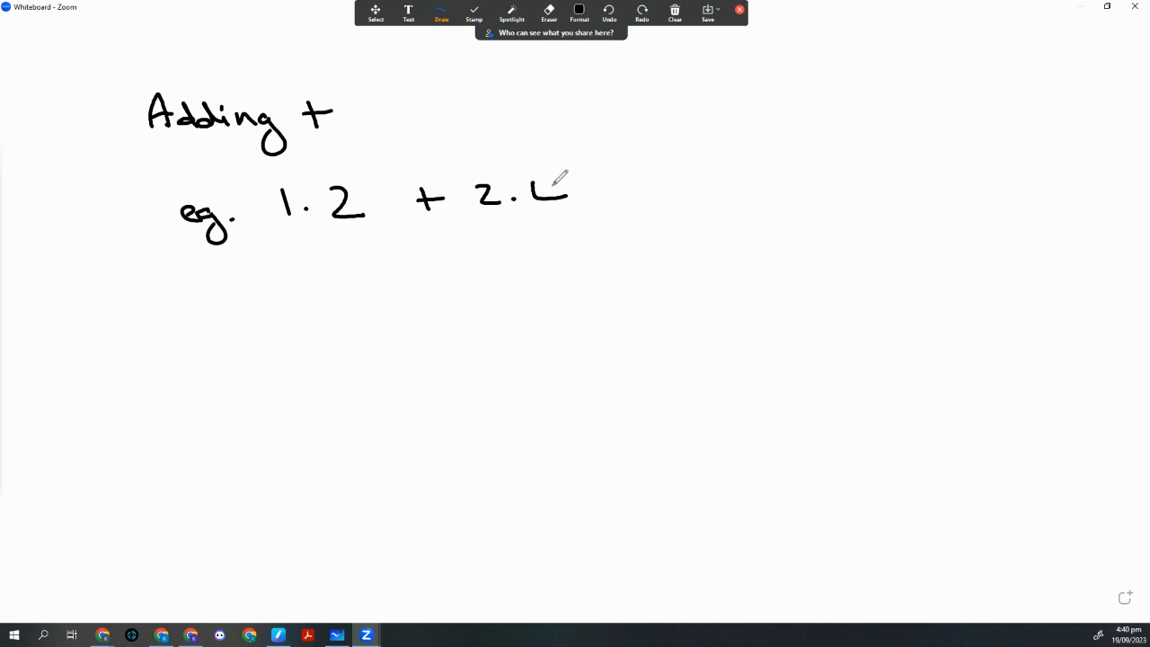
left_click_drag(548, 189, 562, 207)
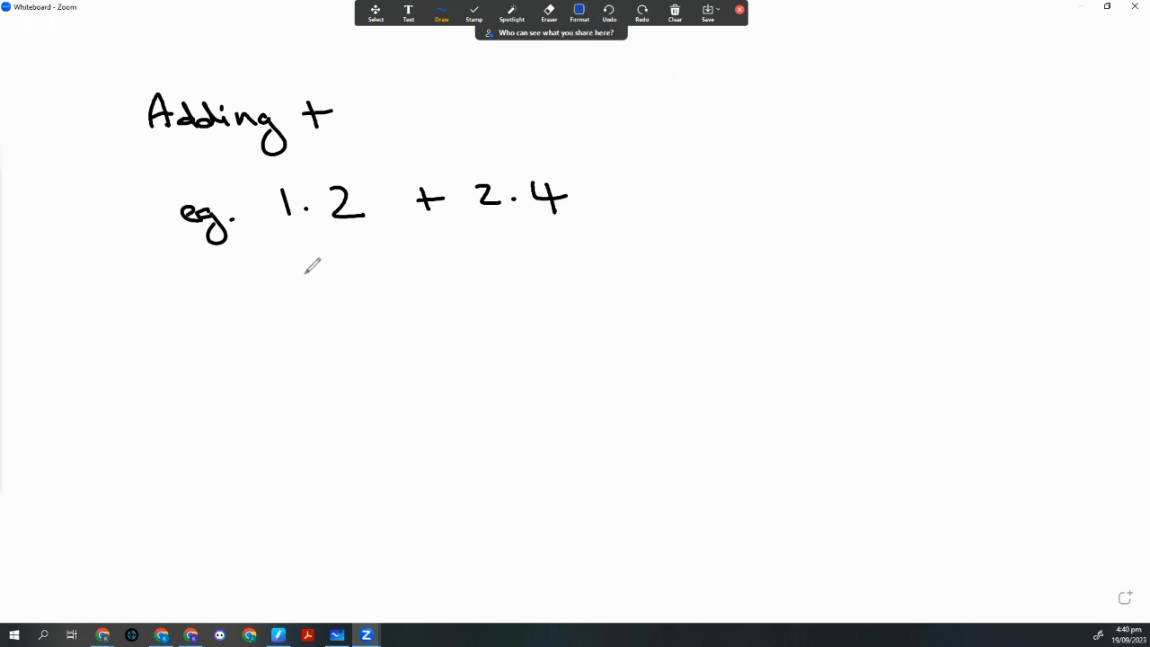
Stack 1.2 over 2.4 in blue, rule a line and write the answer 3.6.
left_click_drag(305, 261, 395, 305)
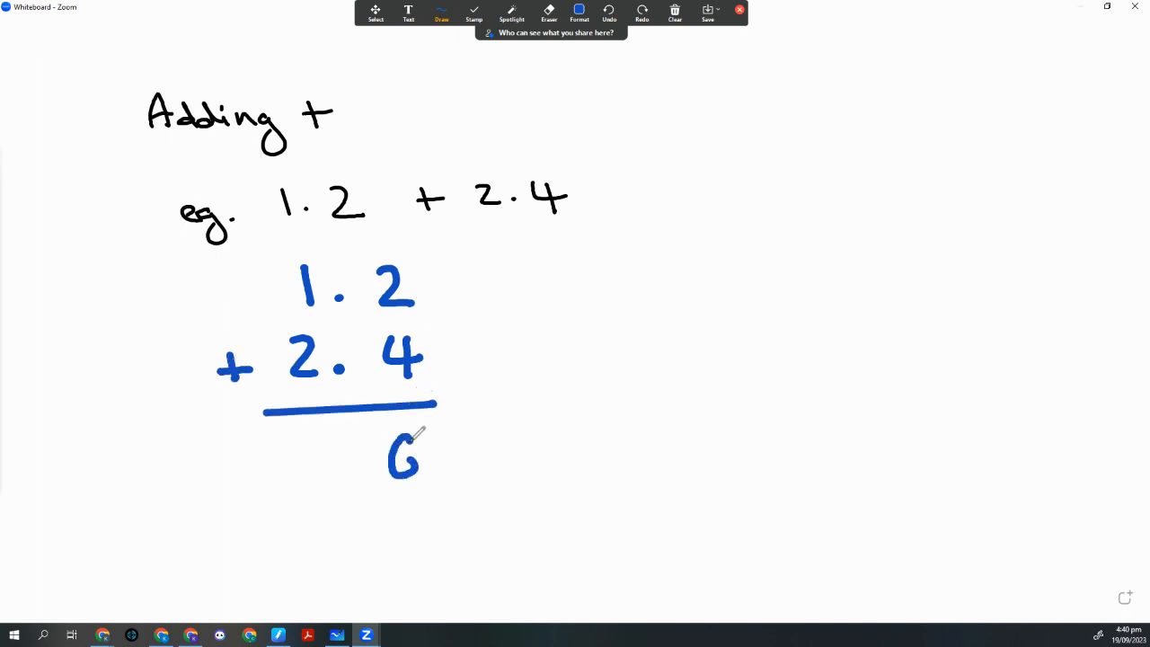
left_click_drag(288, 445, 310, 494)
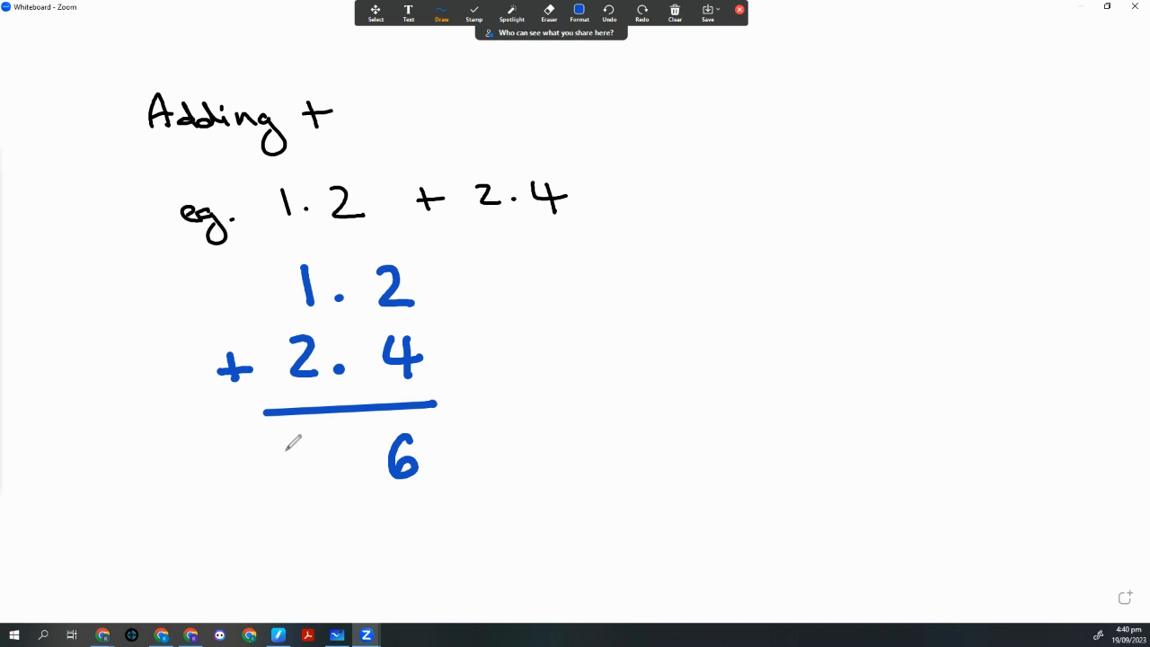
mouse_move(306, 447)
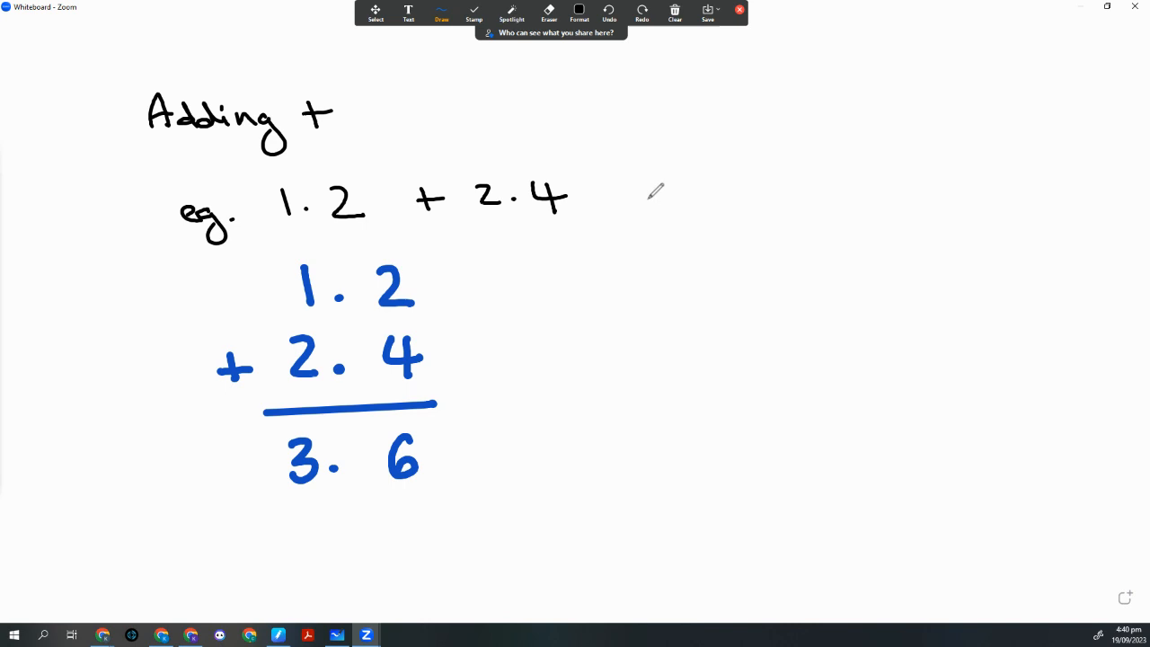
Write the second example 'eg. 1.034 + 0.12' in black.
left_click_drag(633, 198, 679, 234)
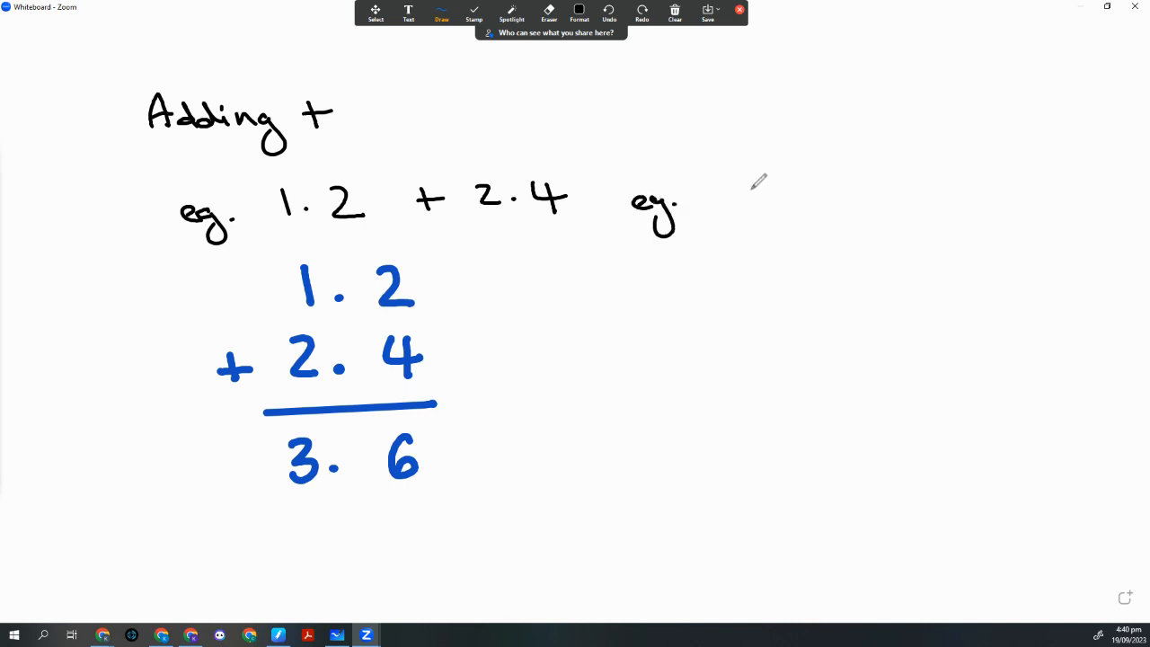
left_click_drag(746, 194, 845, 189)
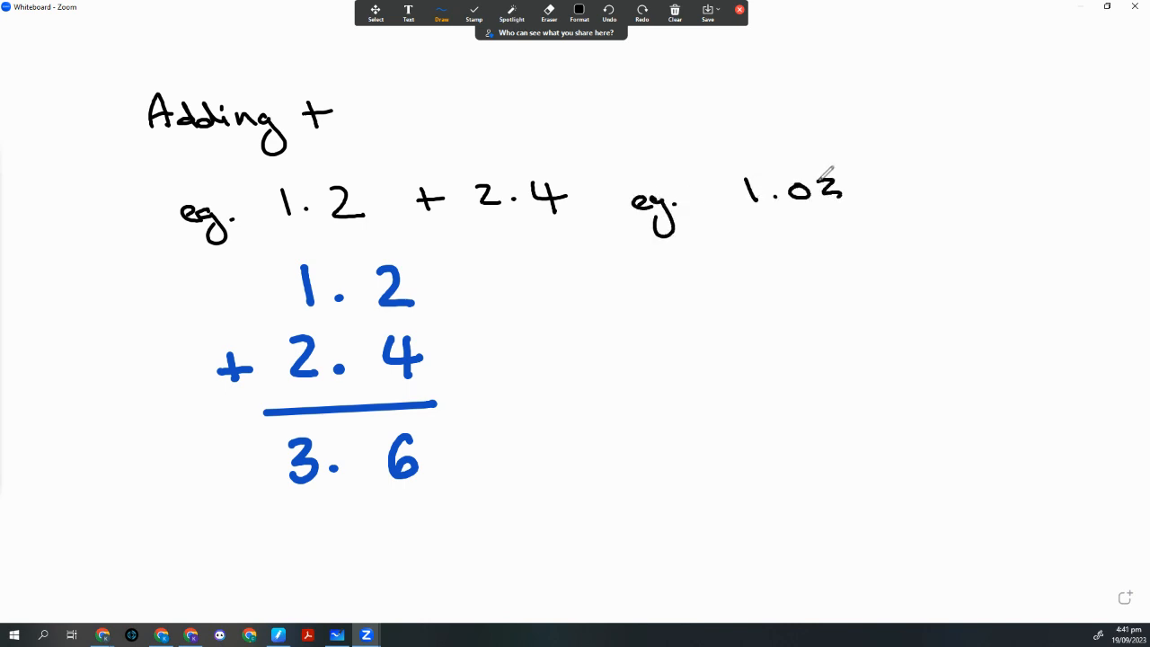
left_click_drag(858, 189, 944, 188)
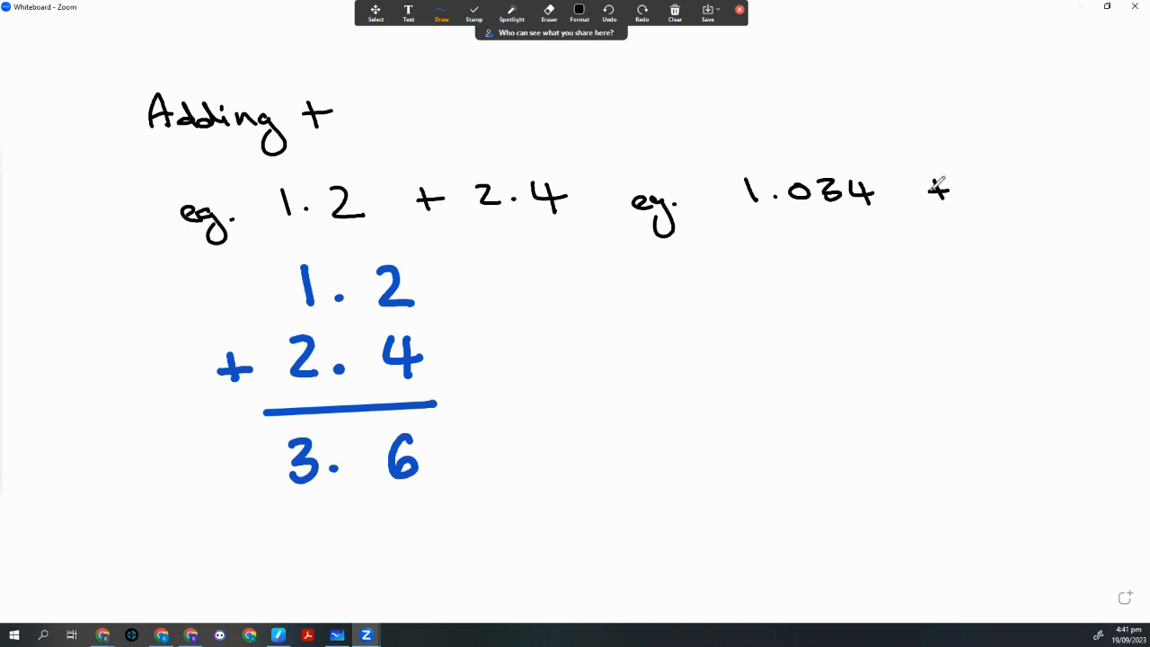
left_click_drag(935, 189, 1079, 189)
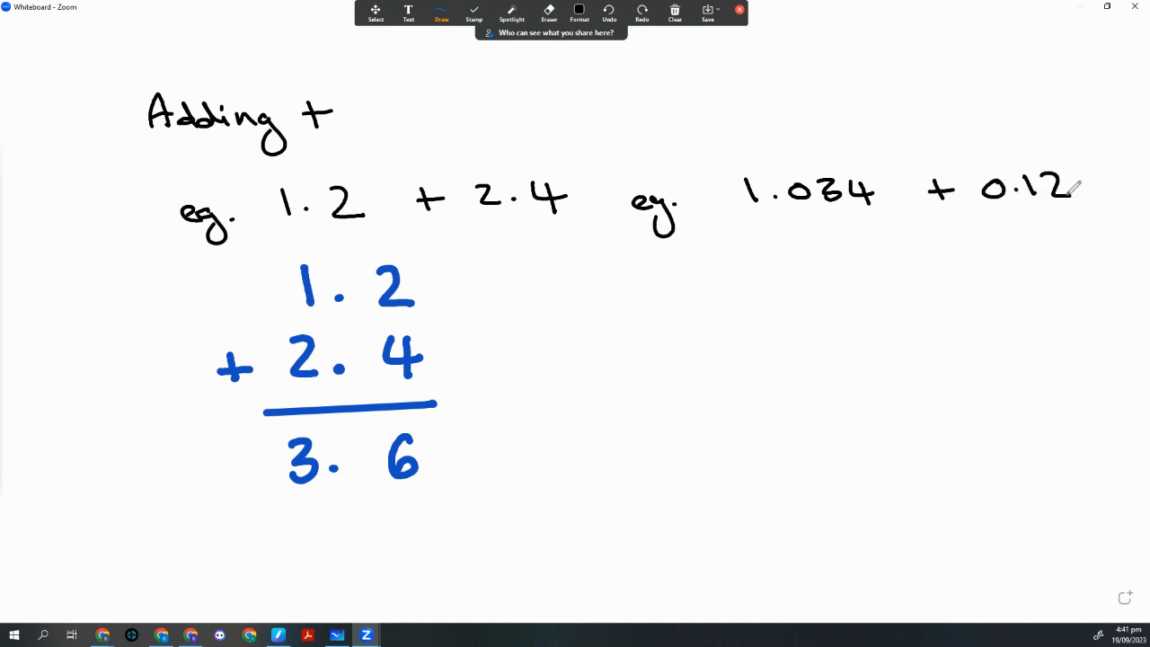
Switch to blue ink and stack 1.034 above 0.12.
left_click(580, 11)
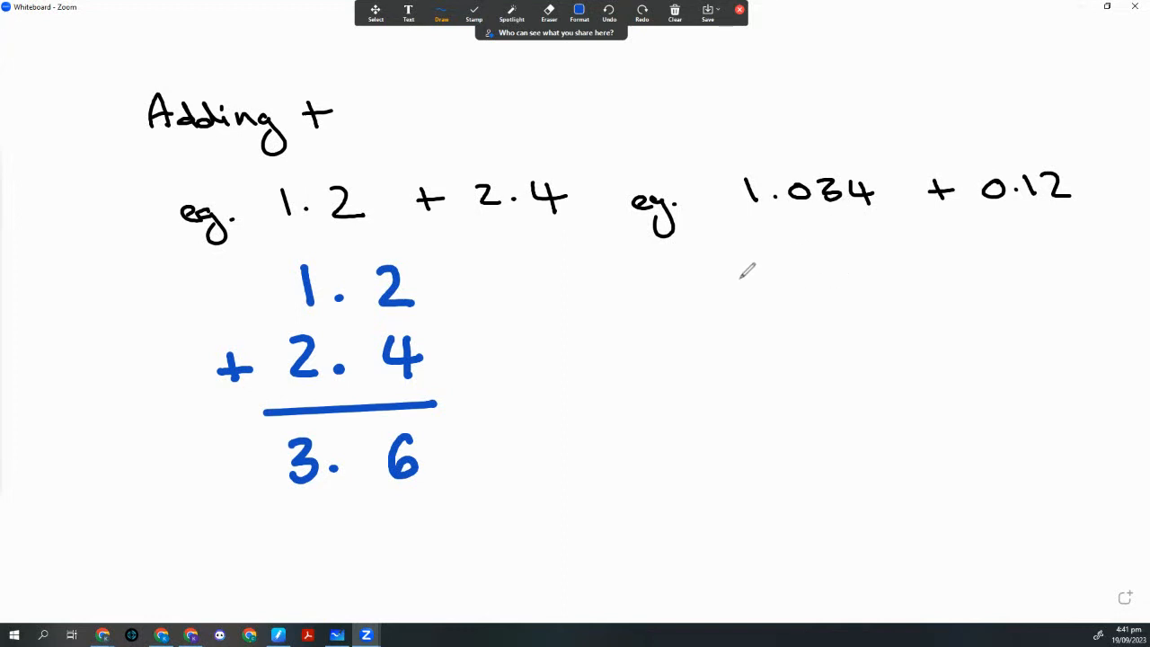
left_click_drag(737, 270, 836, 305)
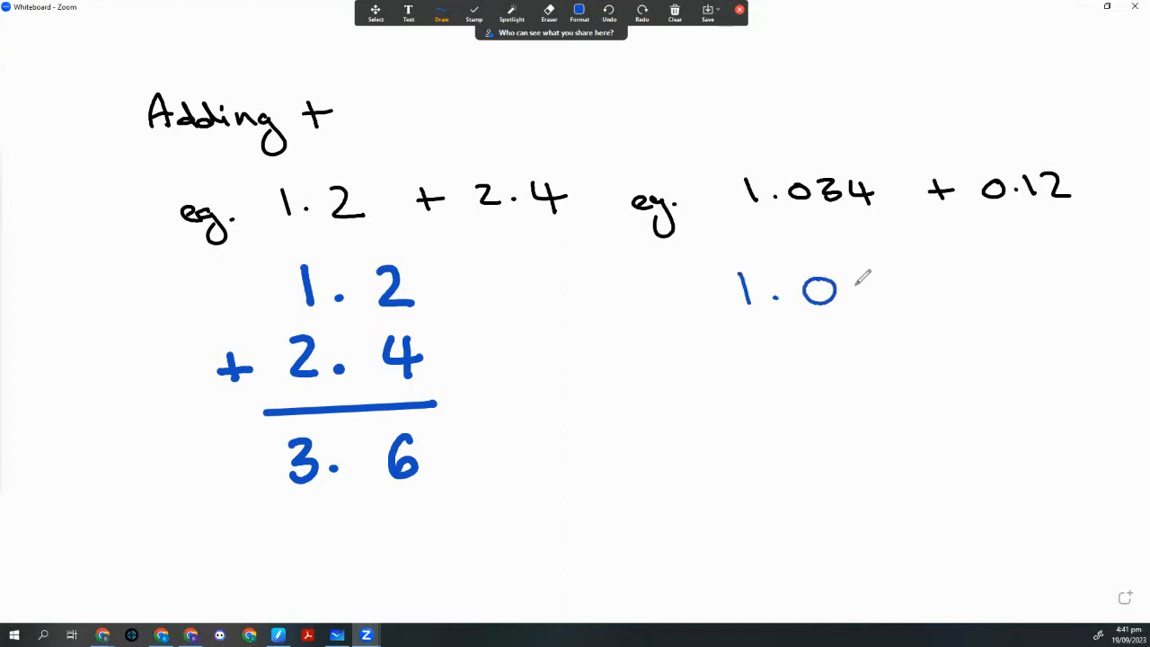
left_click_drag(863, 288, 961, 288)
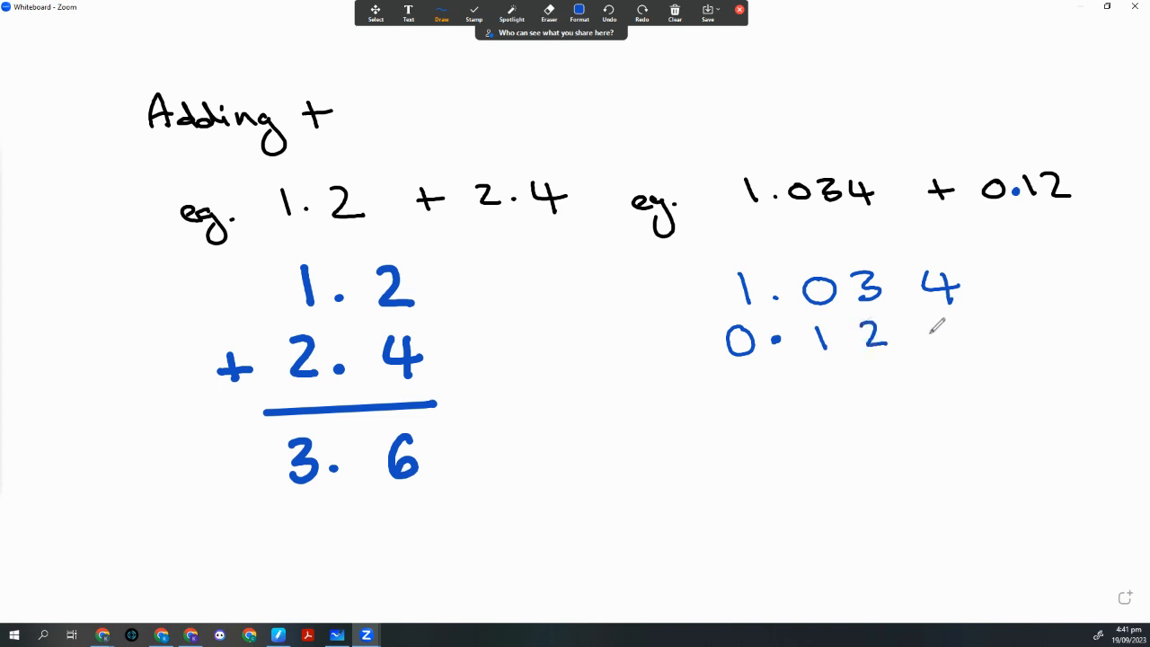
In red ink, rule under the stacked numbers, dot the decimal points and write 154.
left_click(579, 13)
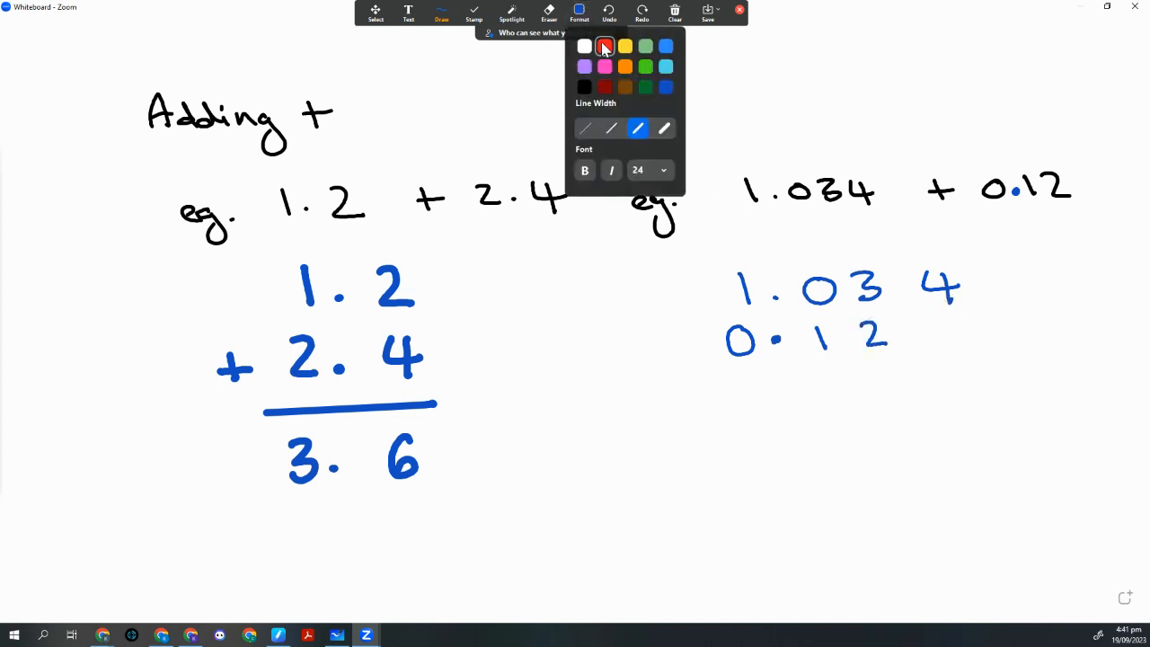
left_click(605, 46)
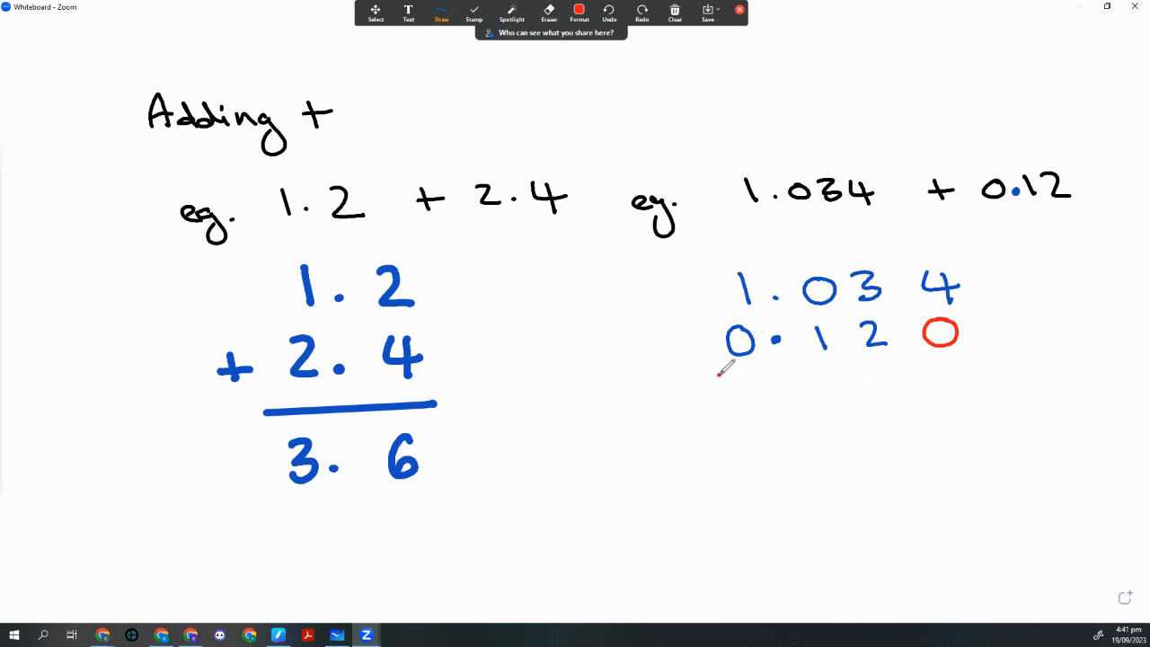
left_click_drag(724, 373, 975, 364)
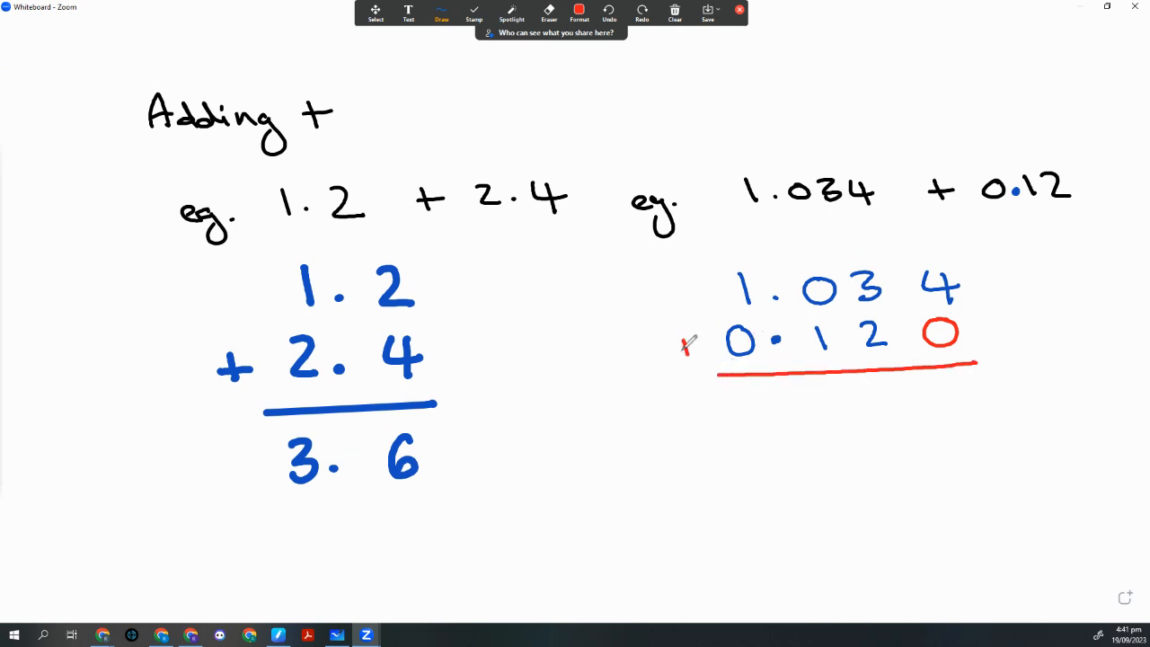
left_click(689, 347)
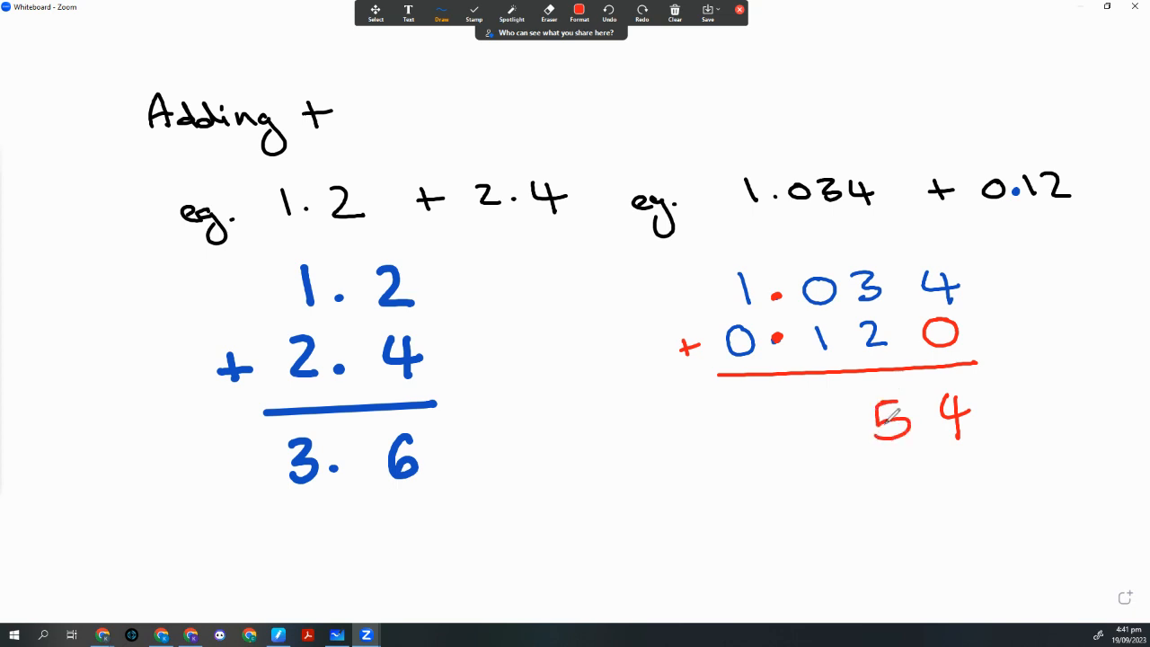
left_click_drag(840, 400, 836, 440)
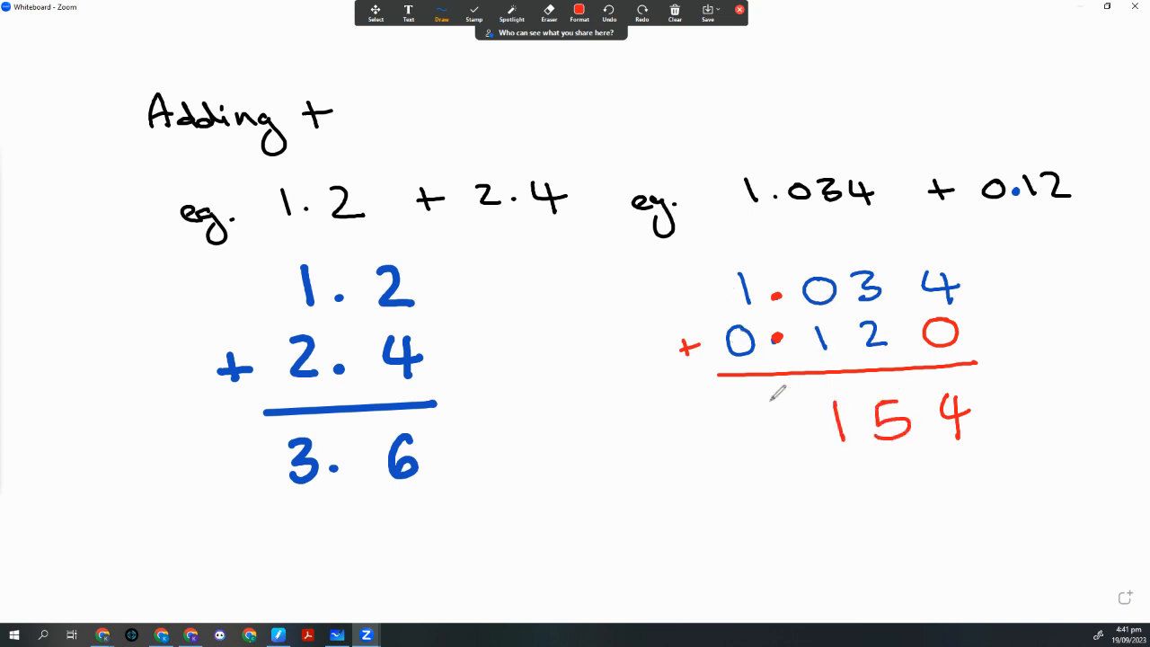
mouse_move(764, 411)
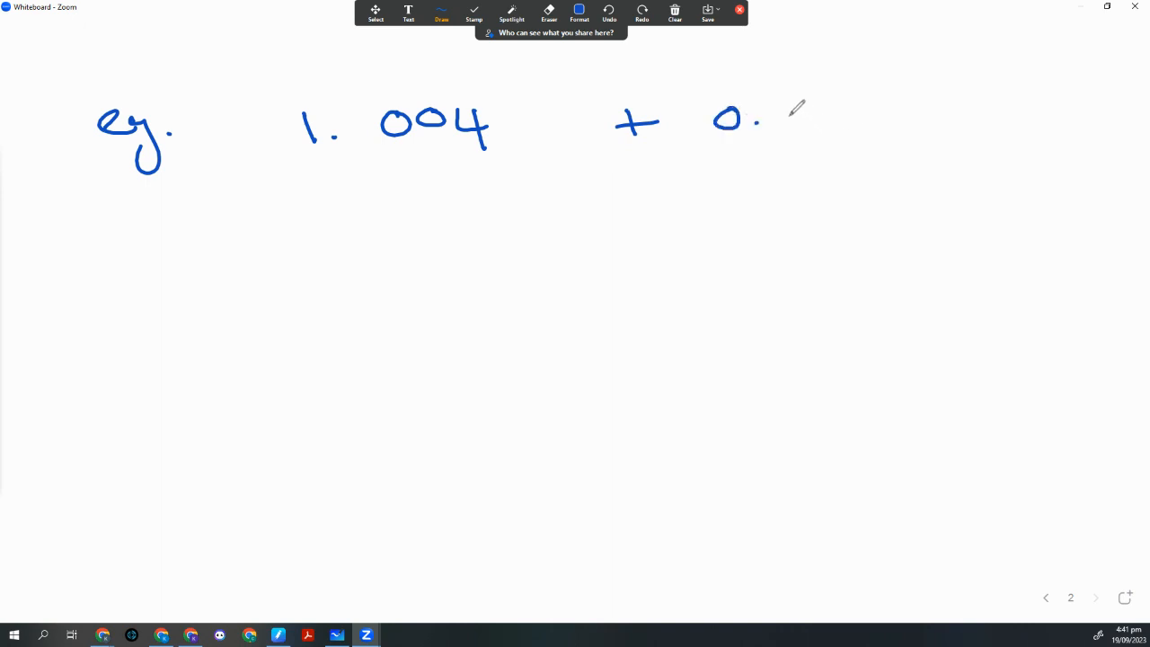
Write 0.154 as the second row of the 1.004 + 0.154 example.
left_click_drag(787, 99, 791, 134)
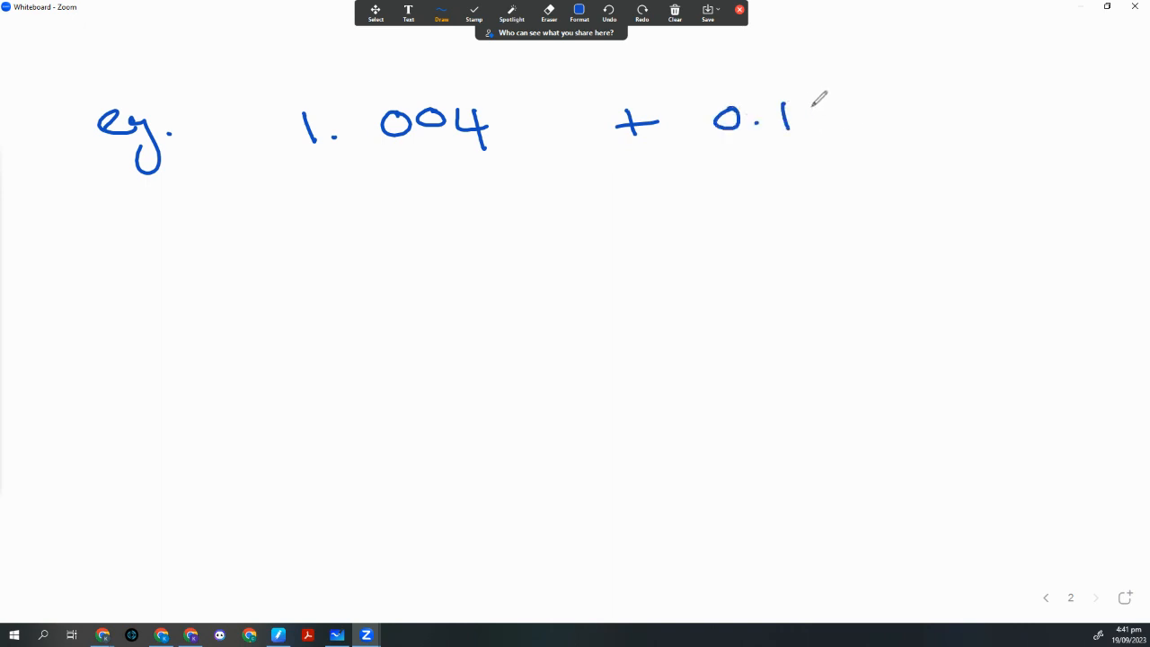
left_click_drag(791, 116, 877, 117)
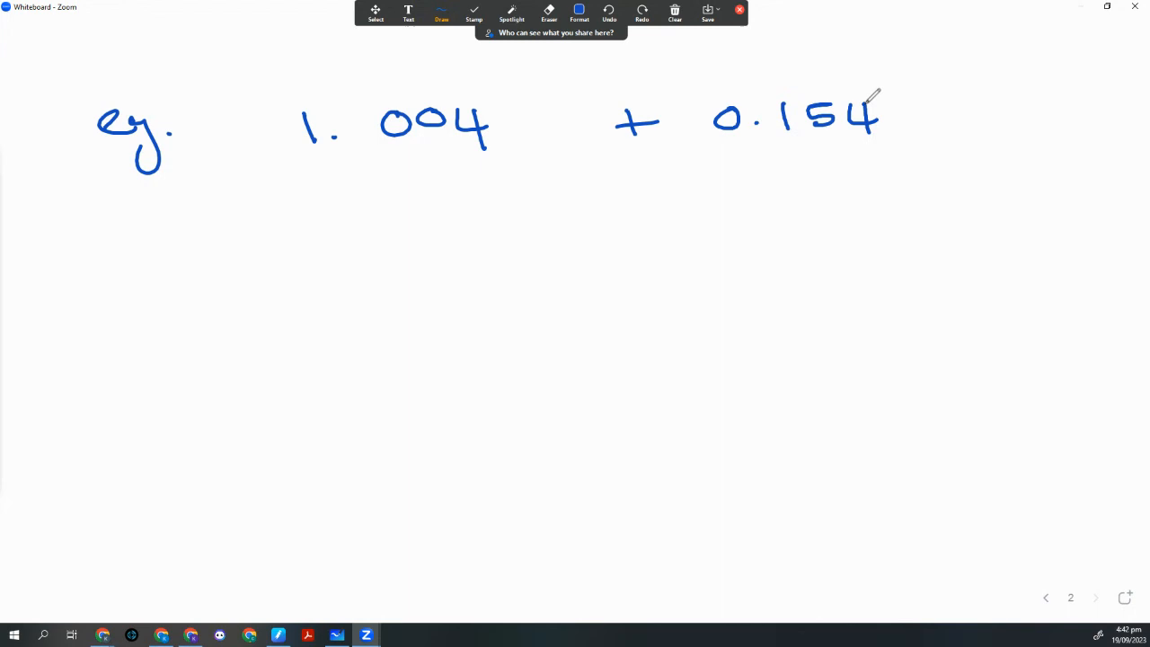
mouse_move(752, 189)
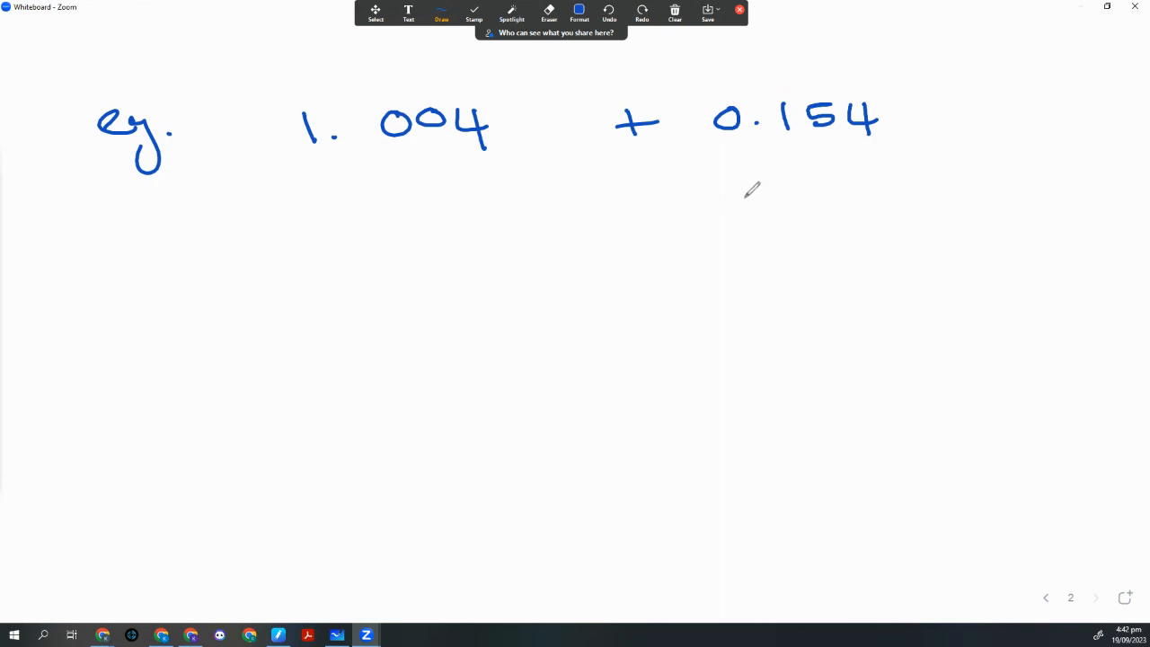
mouse_move(752, 190)
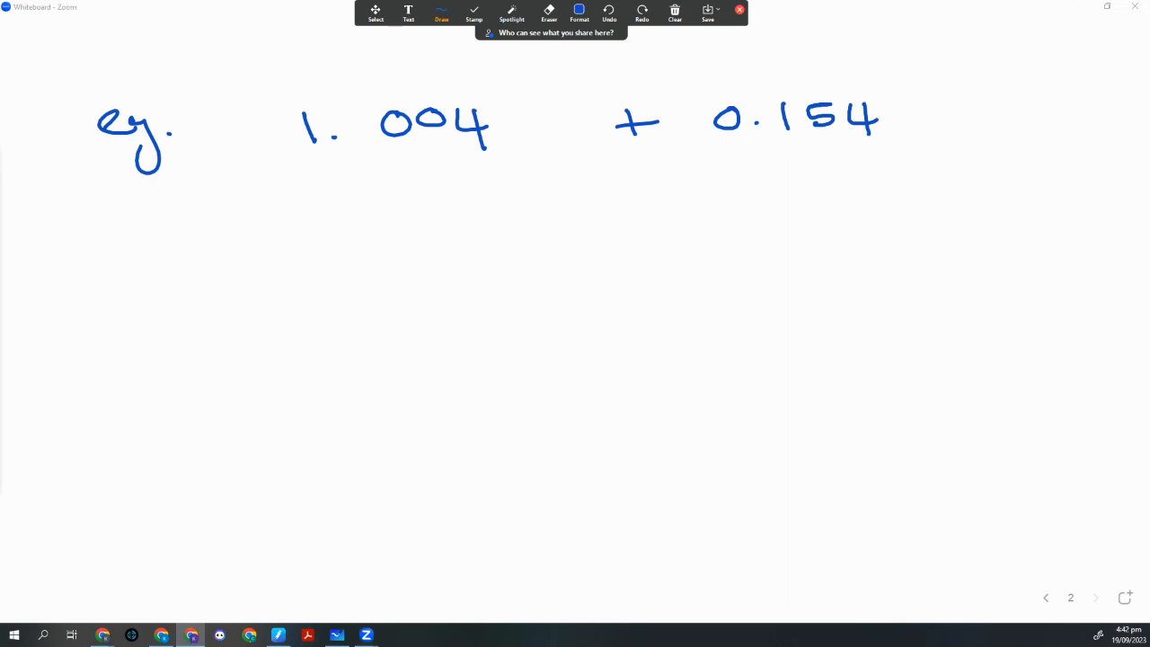
mouse_move(741, 213)
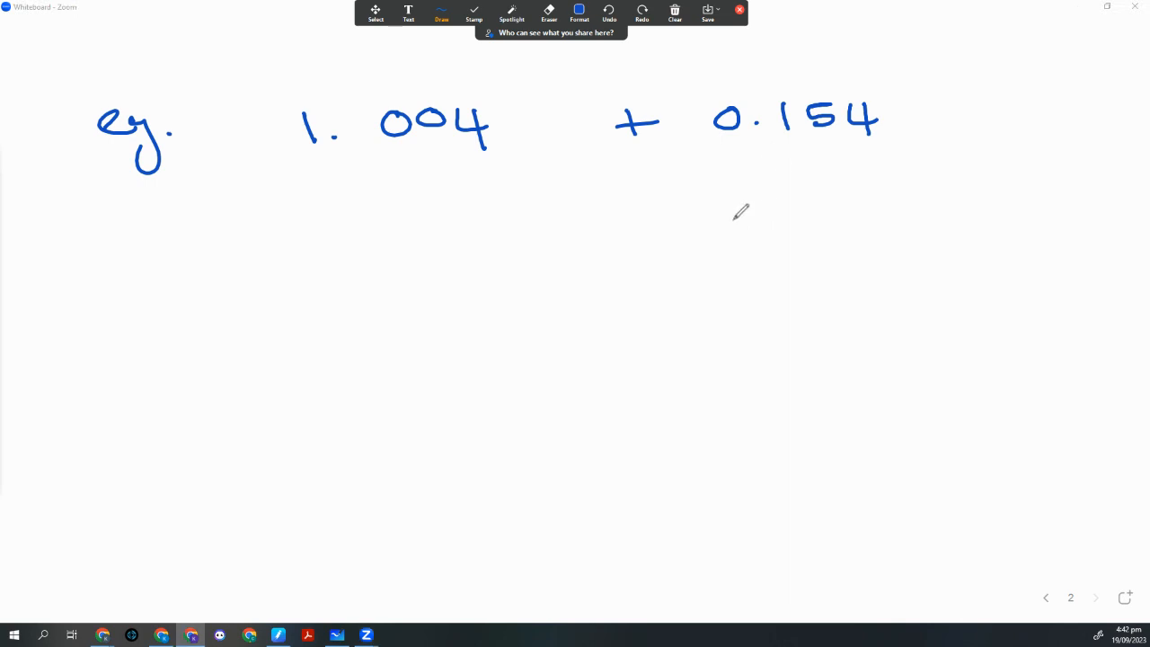
left_click(579, 13)
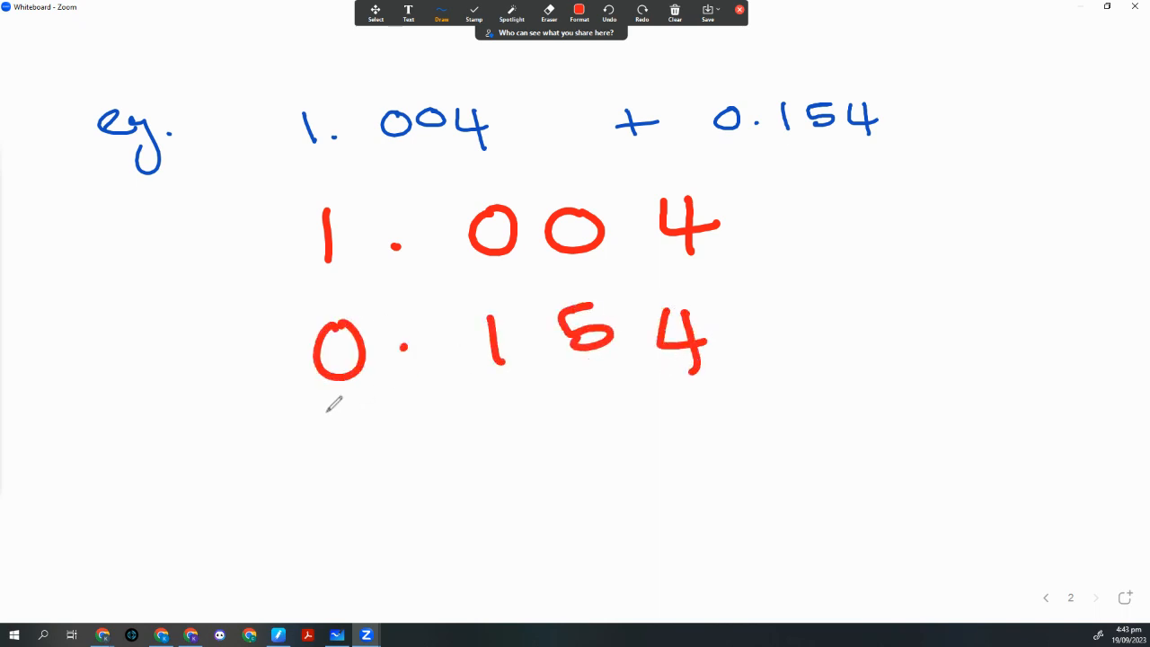
Underline the red rows, write the answer 1.158, and add a new page.
left_click_drag(324, 412, 745, 393)
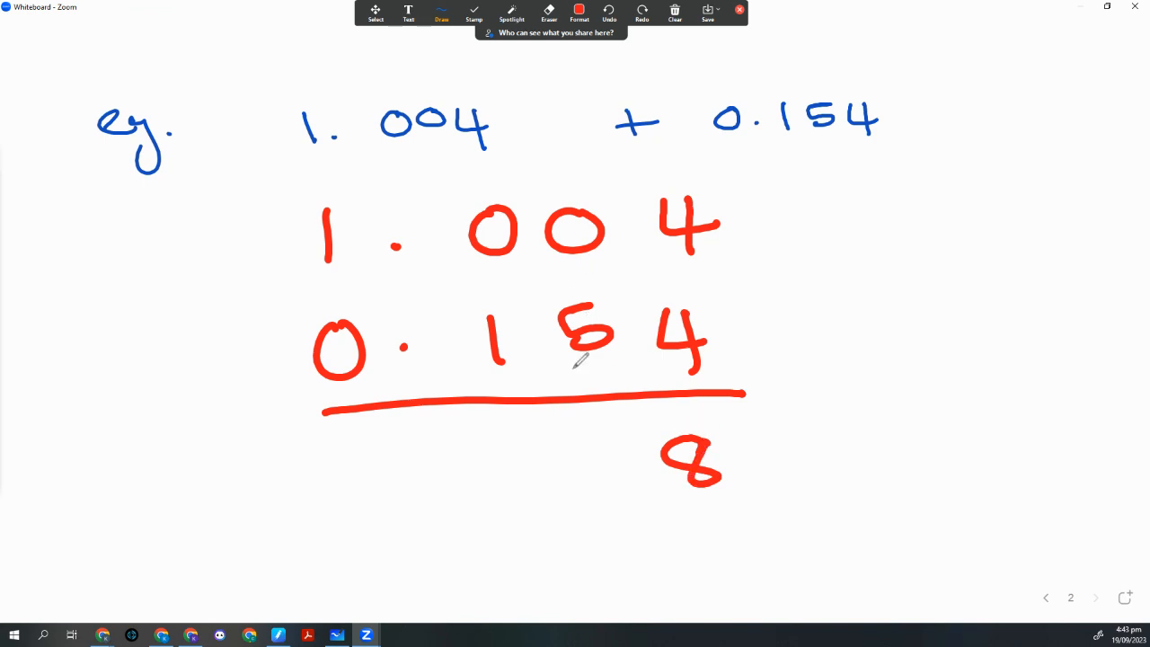
left_click_drag(580, 441, 620, 486)
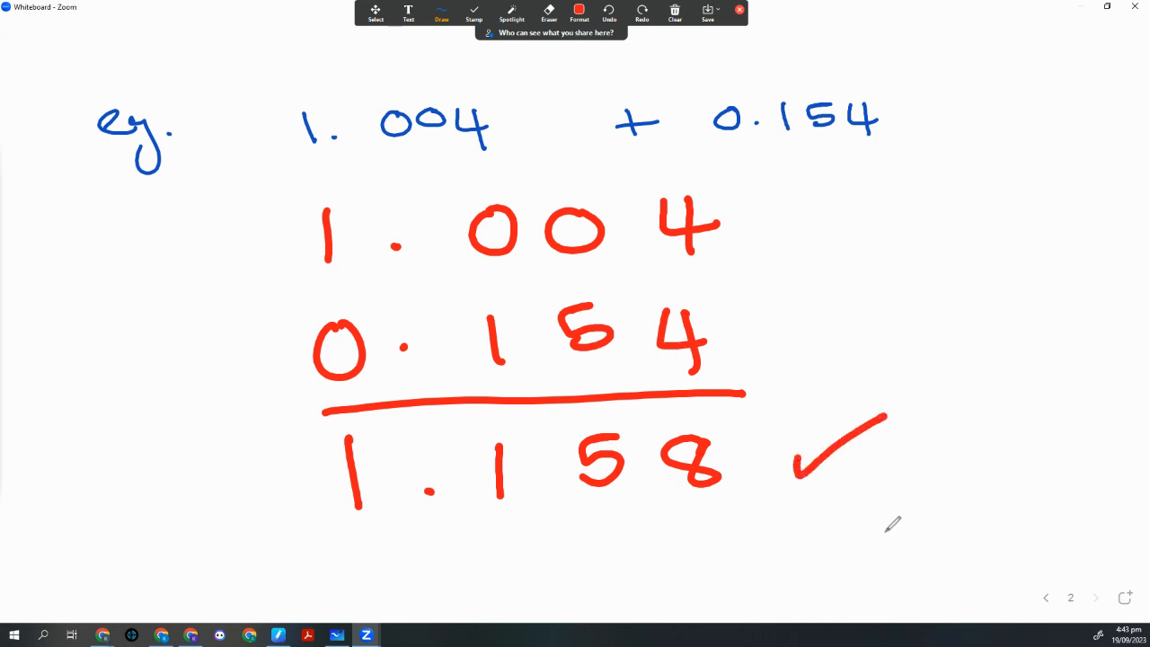
mouse_move(1117, 600)
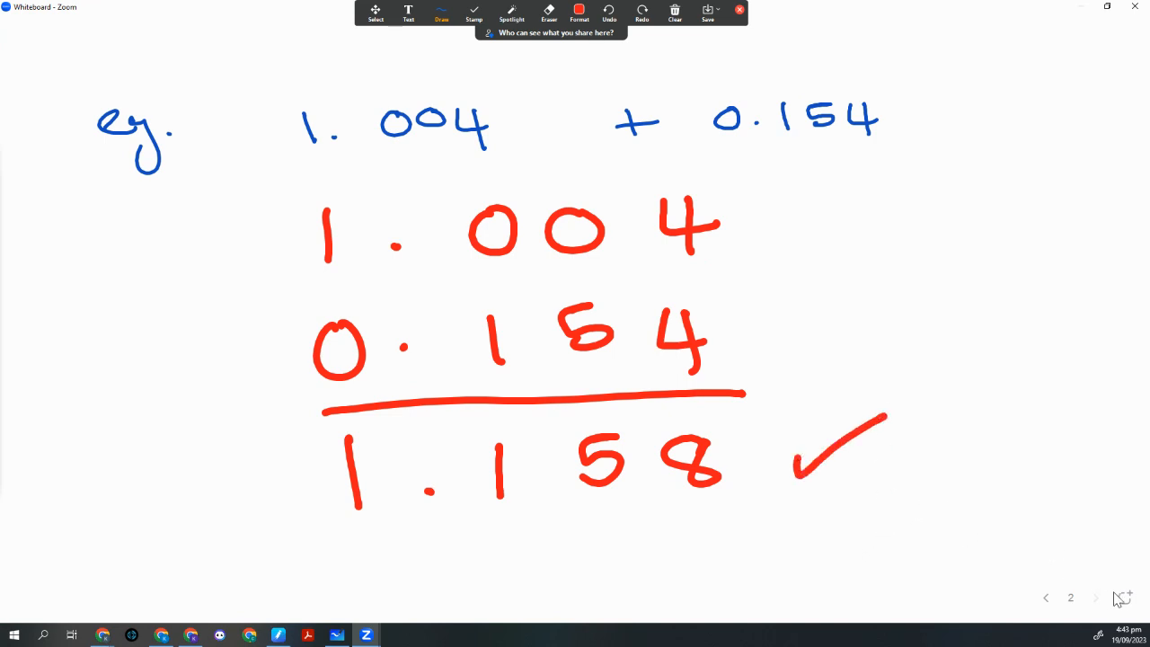
left_click(578, 11)
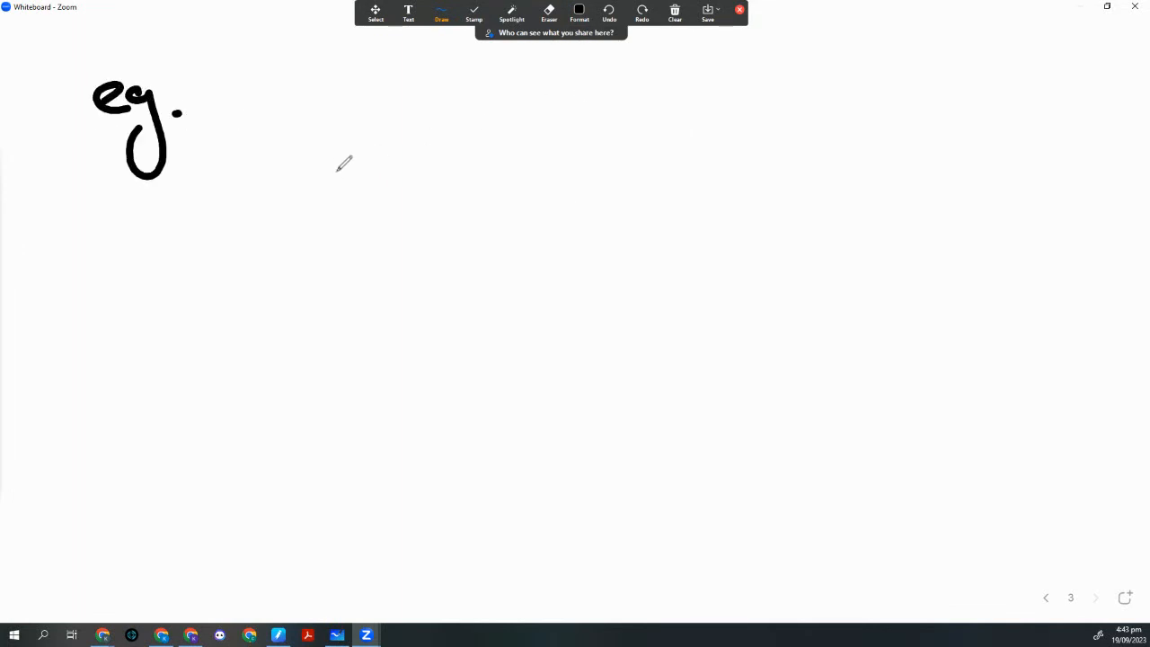
Write 'eg. 12.3 + 1.047' in black at the top of page 3.
left_click_drag(324, 175, 504, 148)
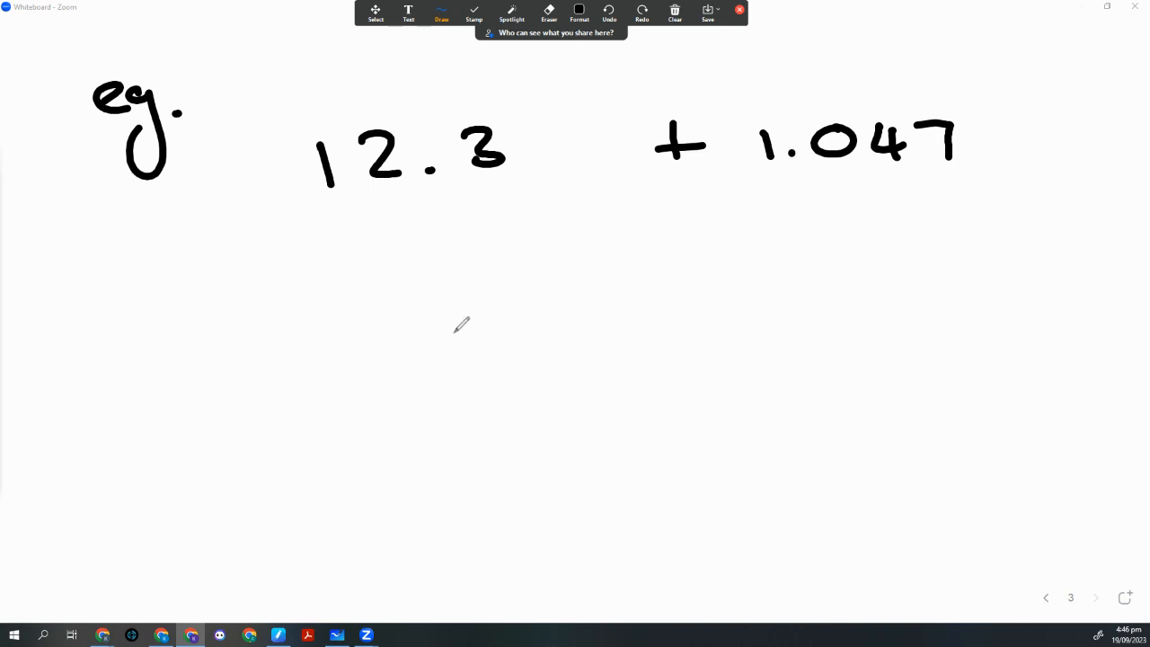
left_click(579, 13)
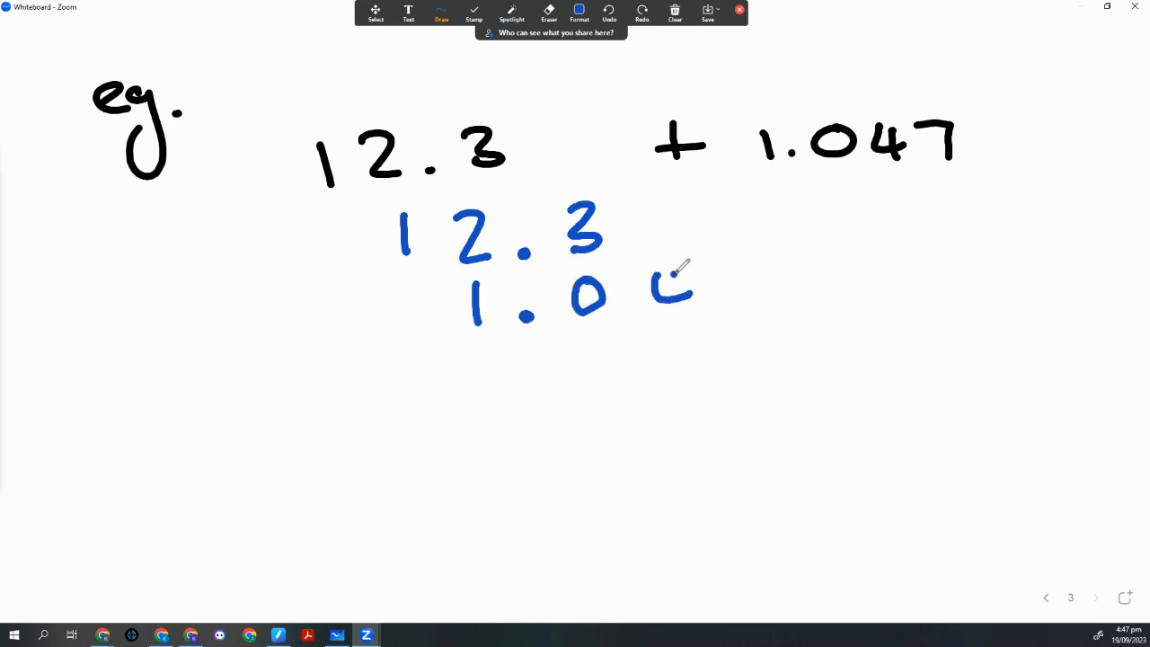
Stack 1.047 under 12.3 and rule the line for the answer 13.347.
left_click_drag(670, 269, 737, 311)
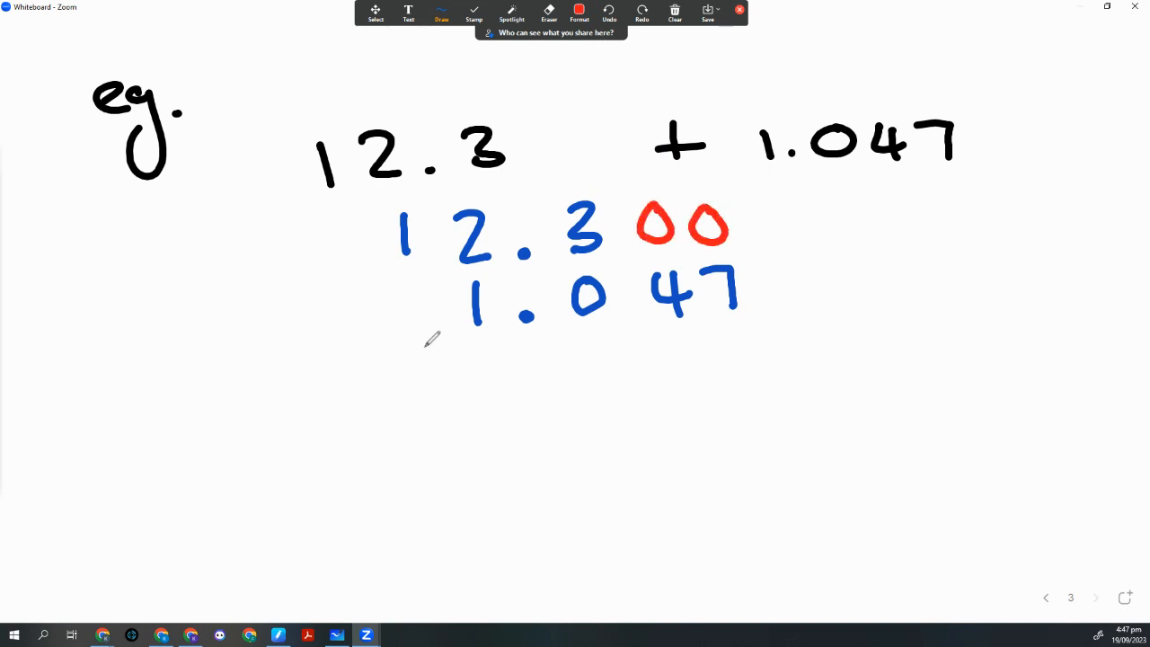
left_click_drag(364, 349, 753, 332)
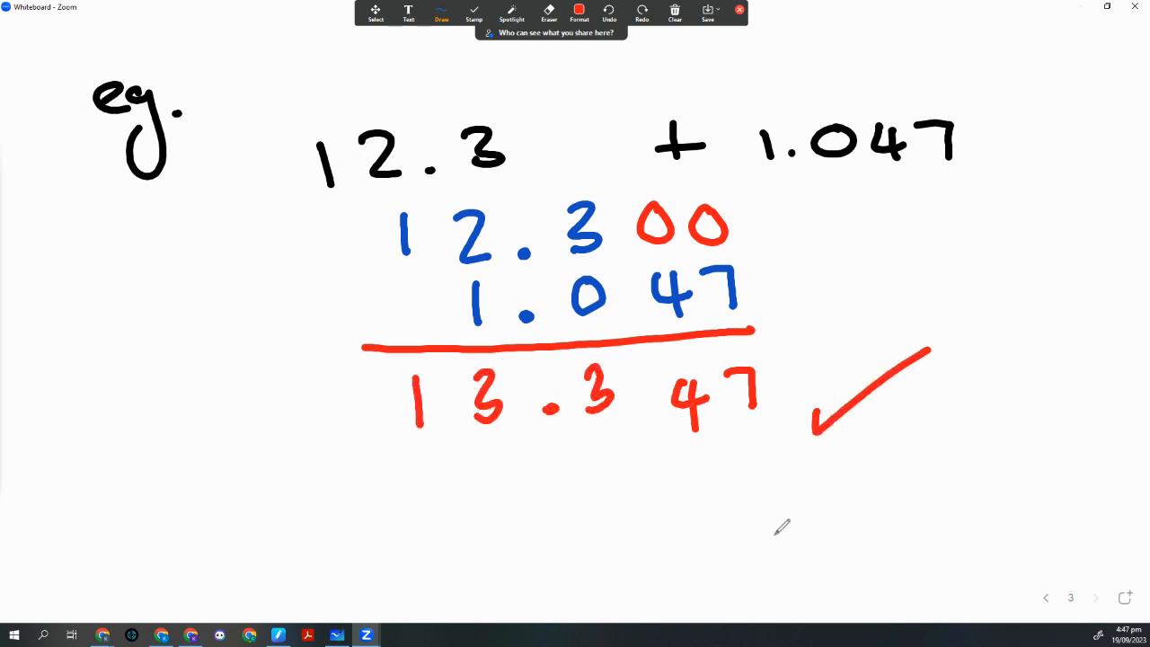
mouse_move(814, 496)
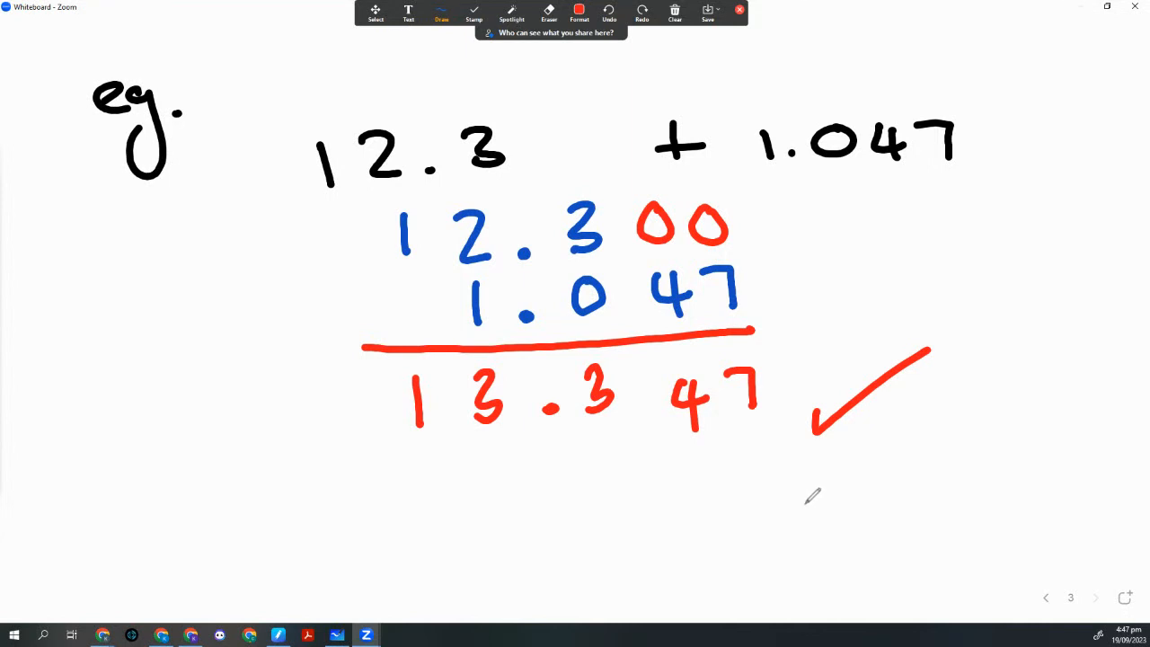
mouse_move(1031, 528)
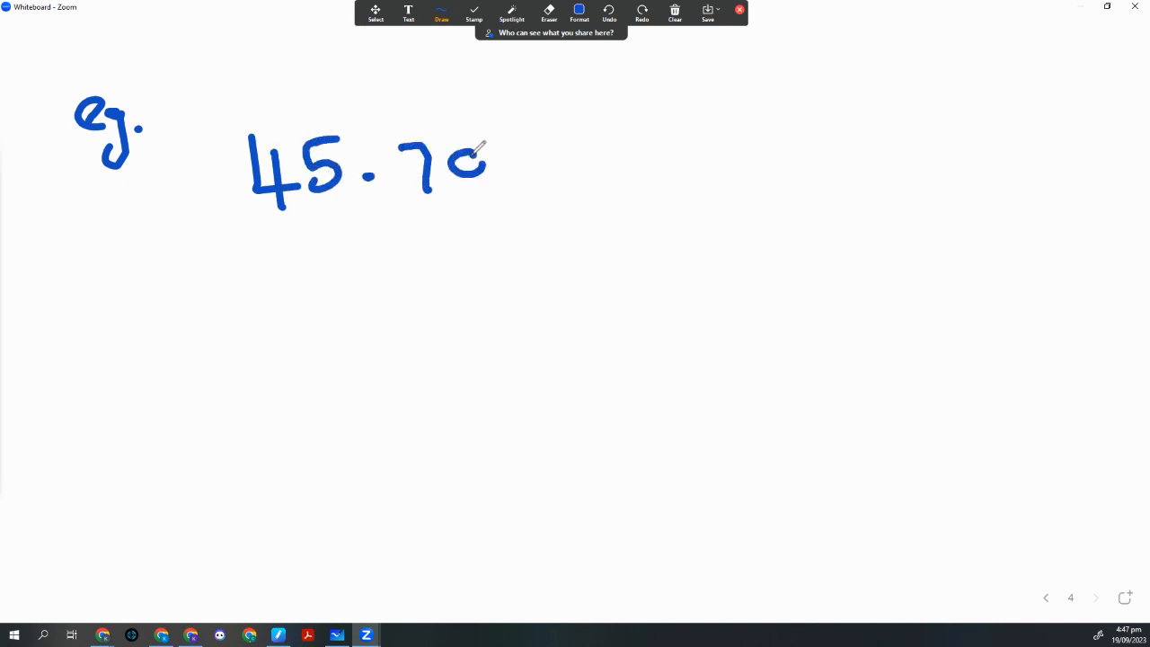
Write '45.7017 + 3.099' in blue beneath the eg. heading on page 4.
left_click_drag(467, 148, 566, 180)
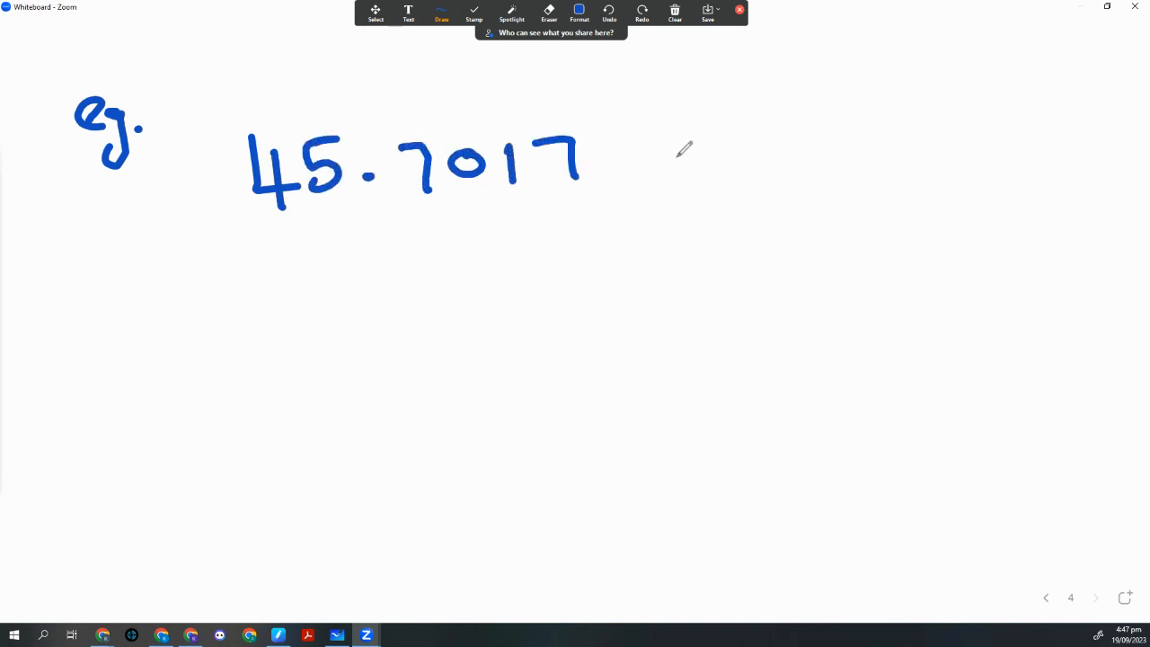
left_click_drag(665, 139, 706, 184)
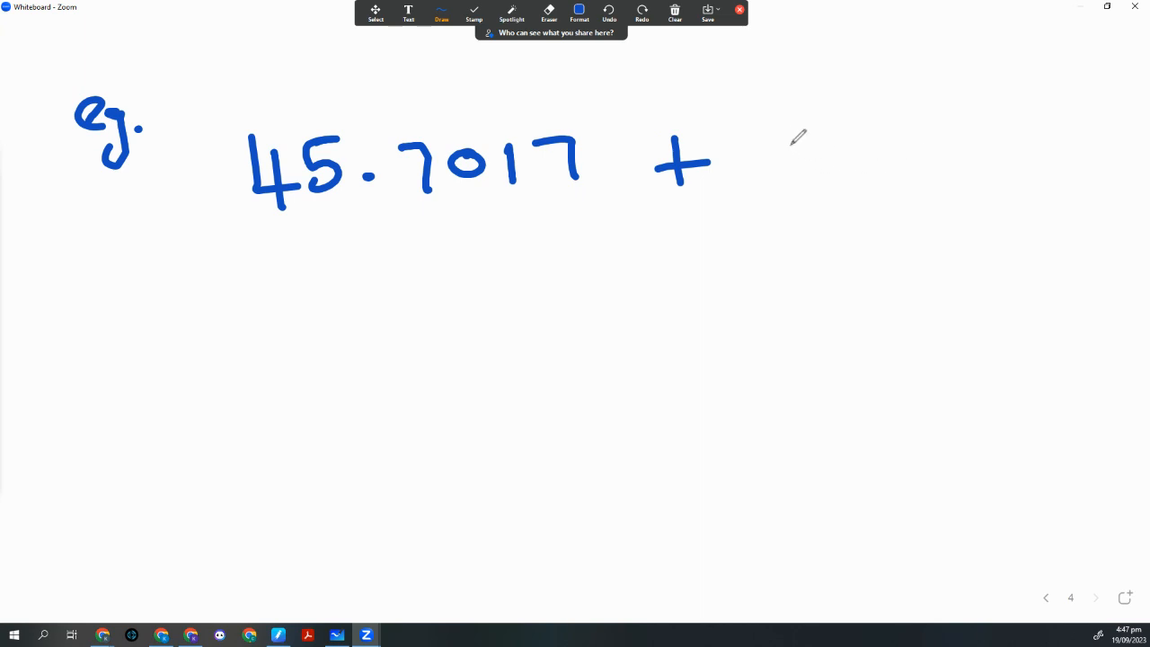
left_click_drag(773, 135, 809, 180)
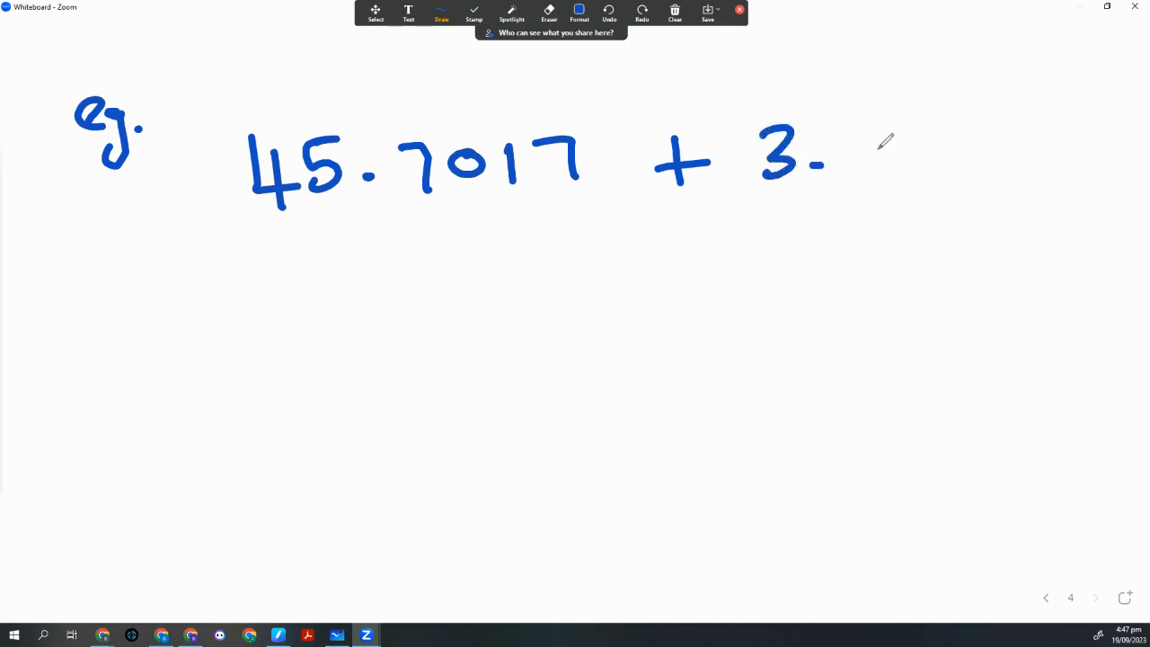
left_click_drag(831, 148, 980, 157)
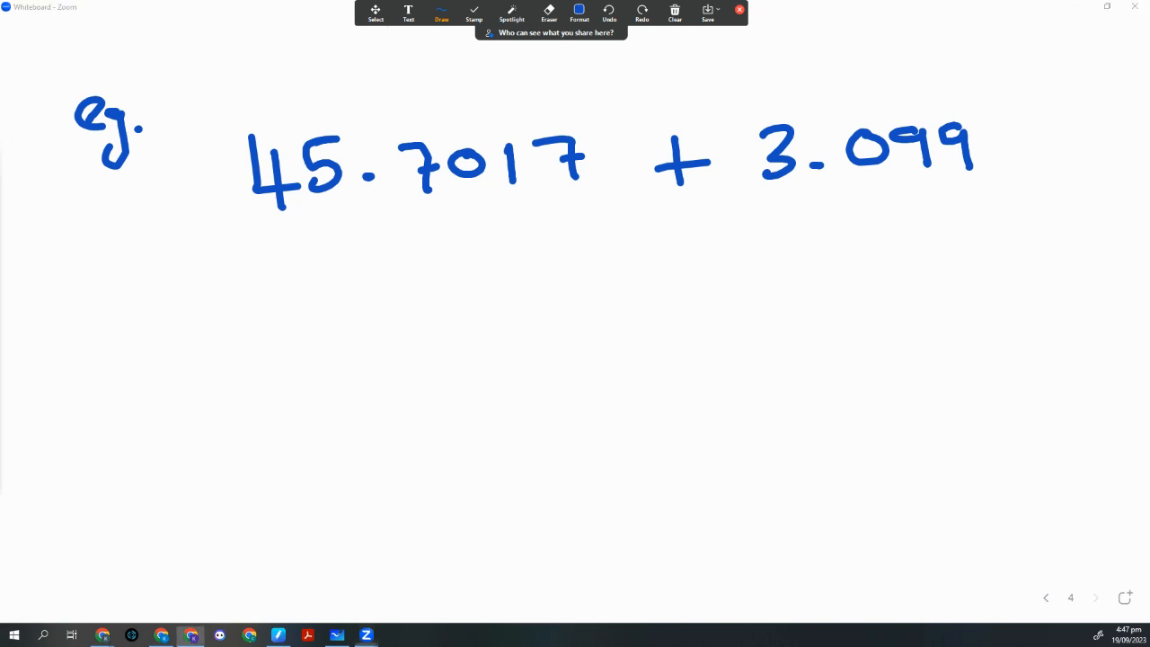
left_click(578, 13)
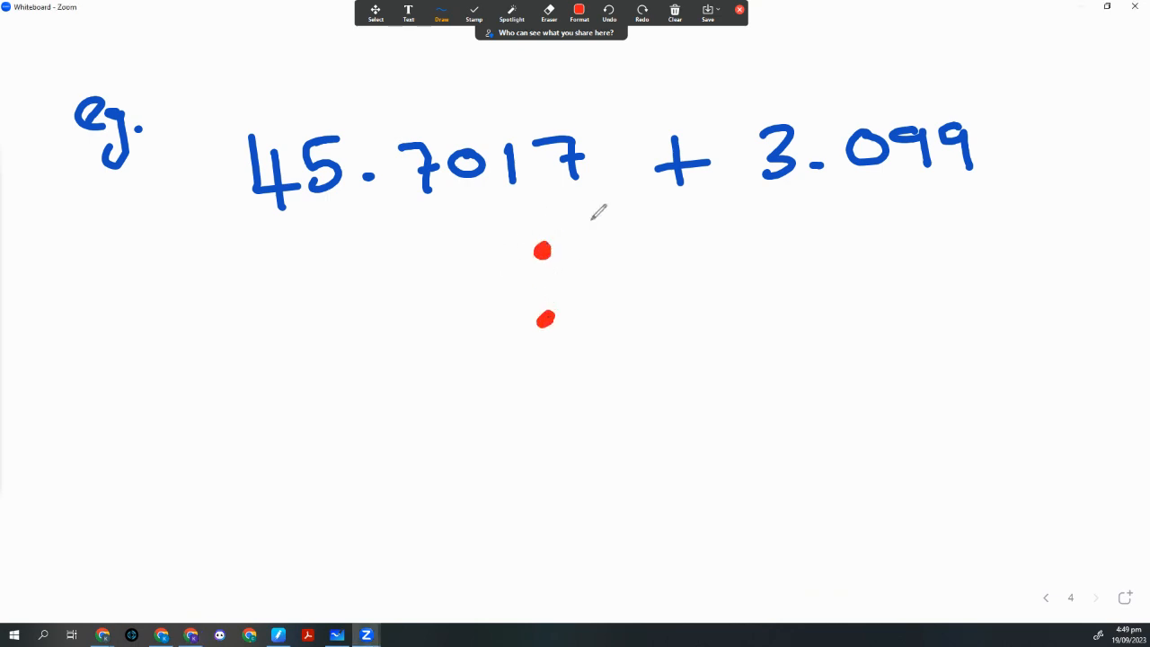
mouse_move(432, 229)
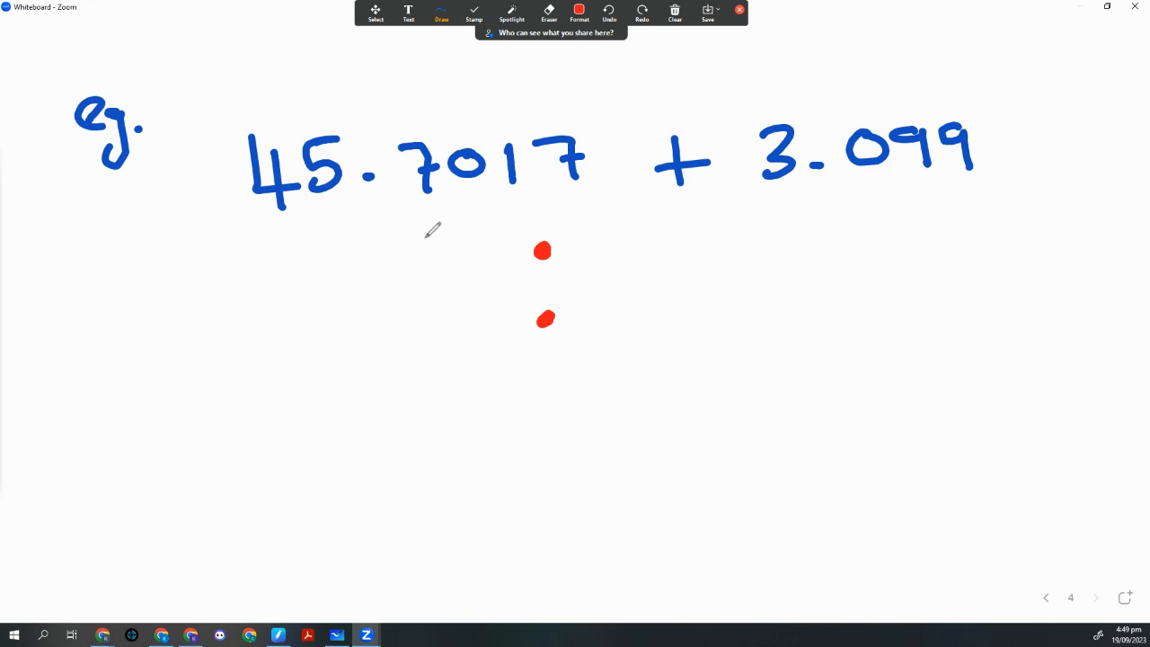
Stack 45.7017 over 3.099 in red with decimal points aligned.
left_click_drag(413, 242, 548, 252)
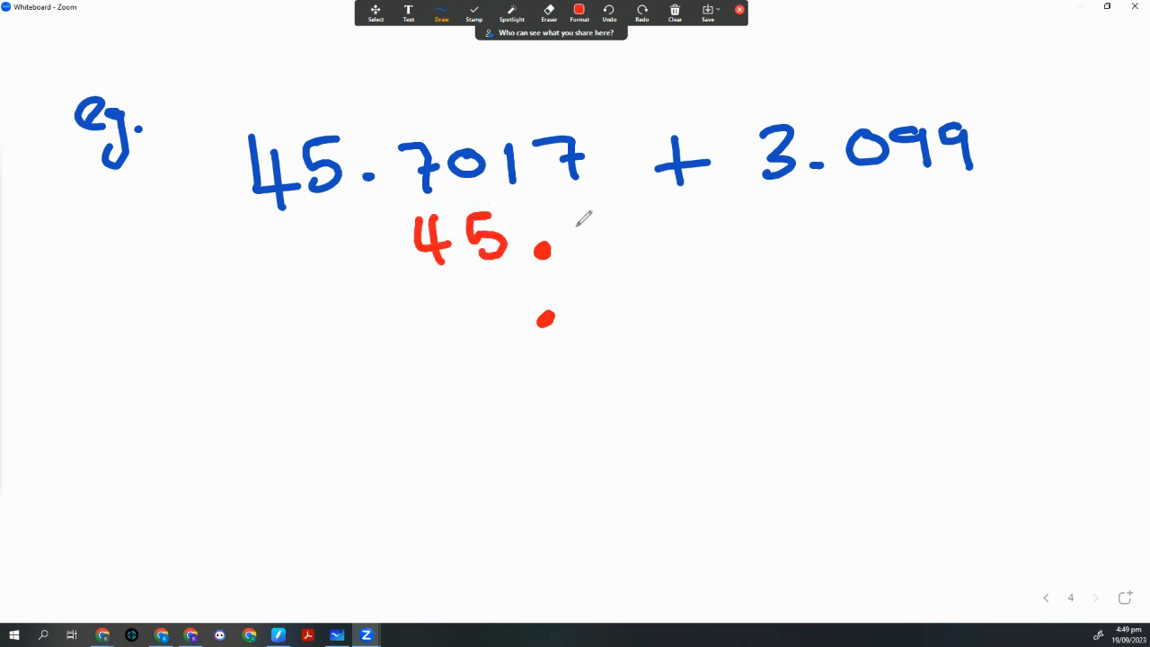
left_click_drag(558, 230, 710, 230)
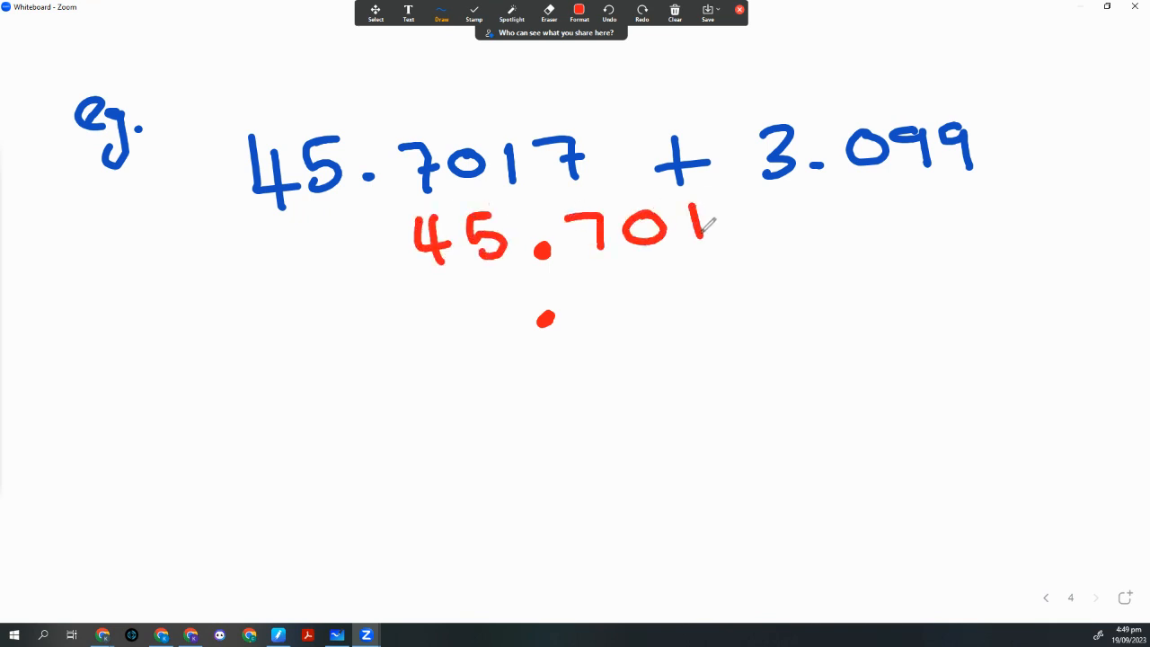
left_click_drag(715, 212, 755, 252)
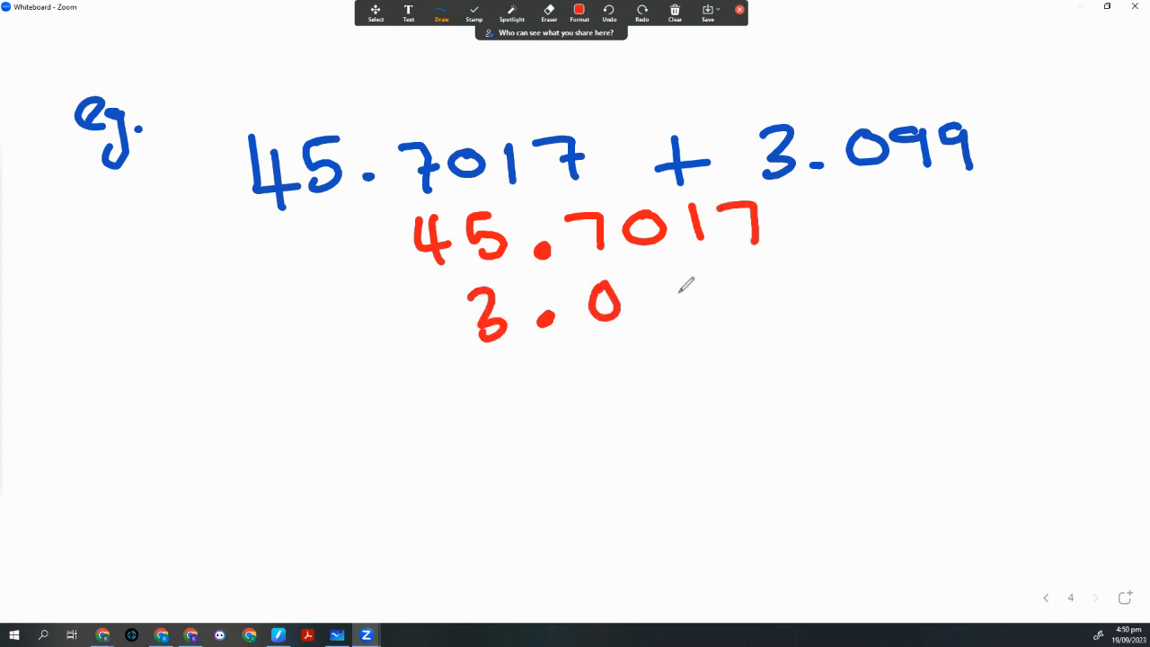
left_click_drag(647, 323, 692, 287)
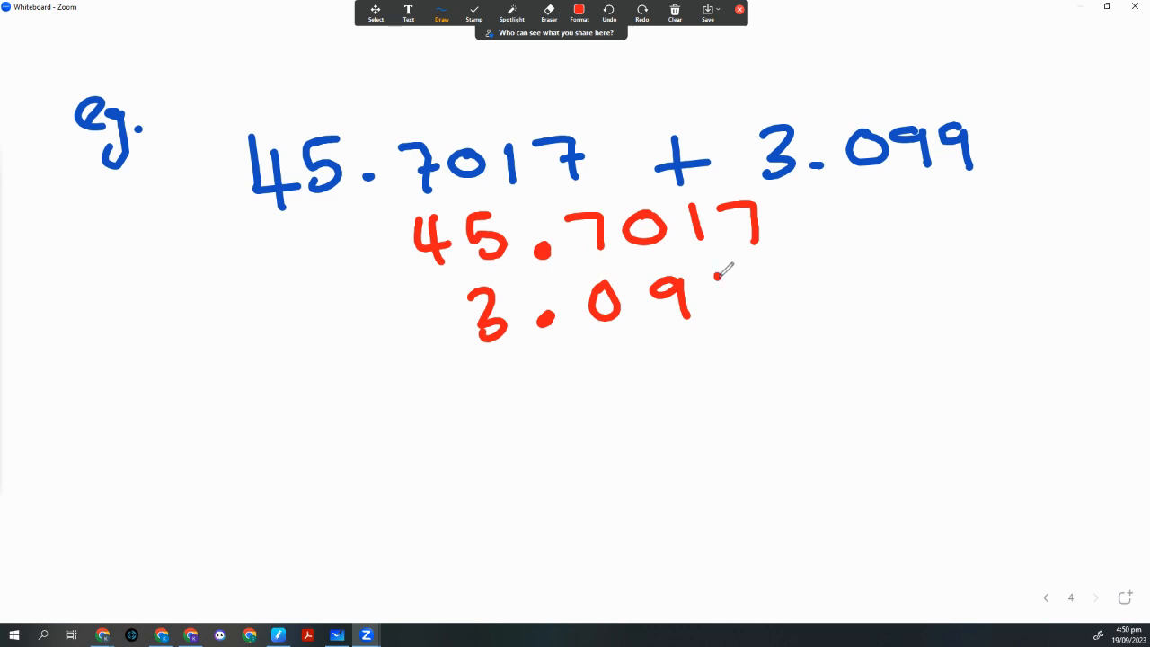
left_click_drag(710, 288, 719, 323)
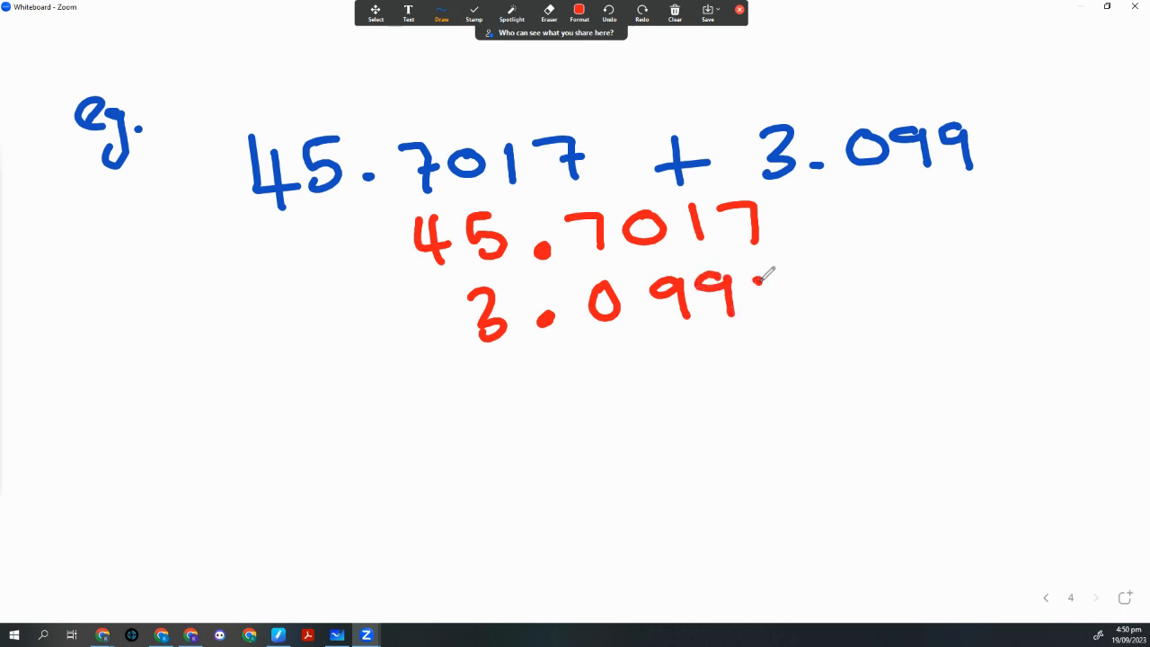
Pad 3.099 to 3.0990, write the answer 48.8007 and tick it.
left_click_drag(804, 352, 369, 373)
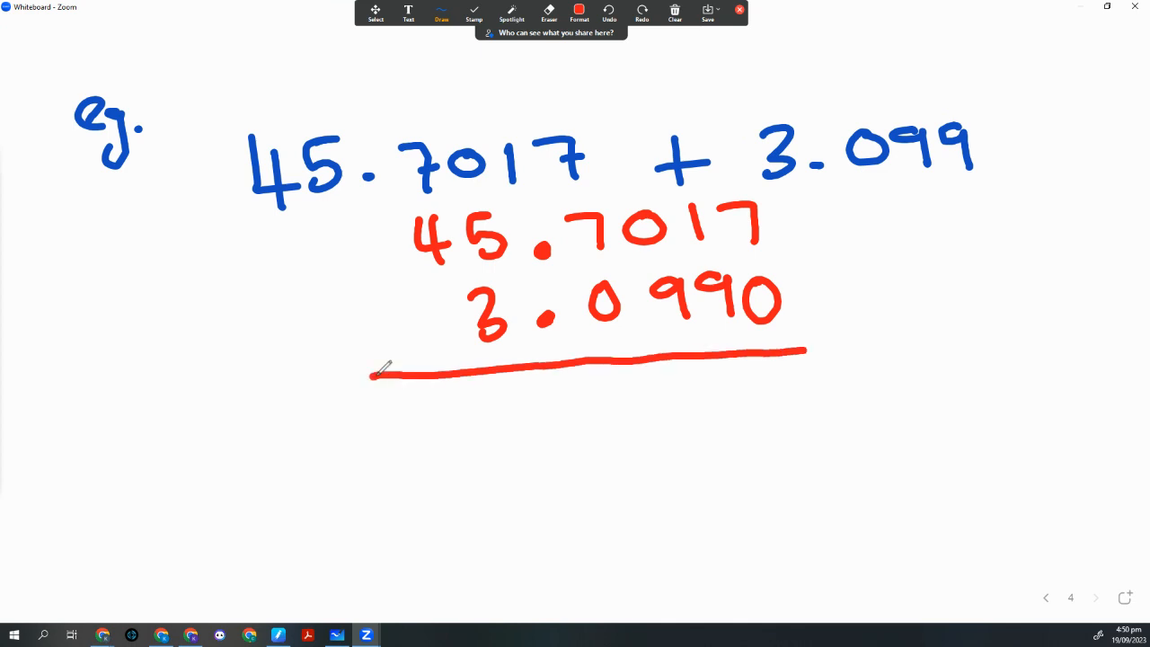
left_click_drag(769, 391, 800, 440)
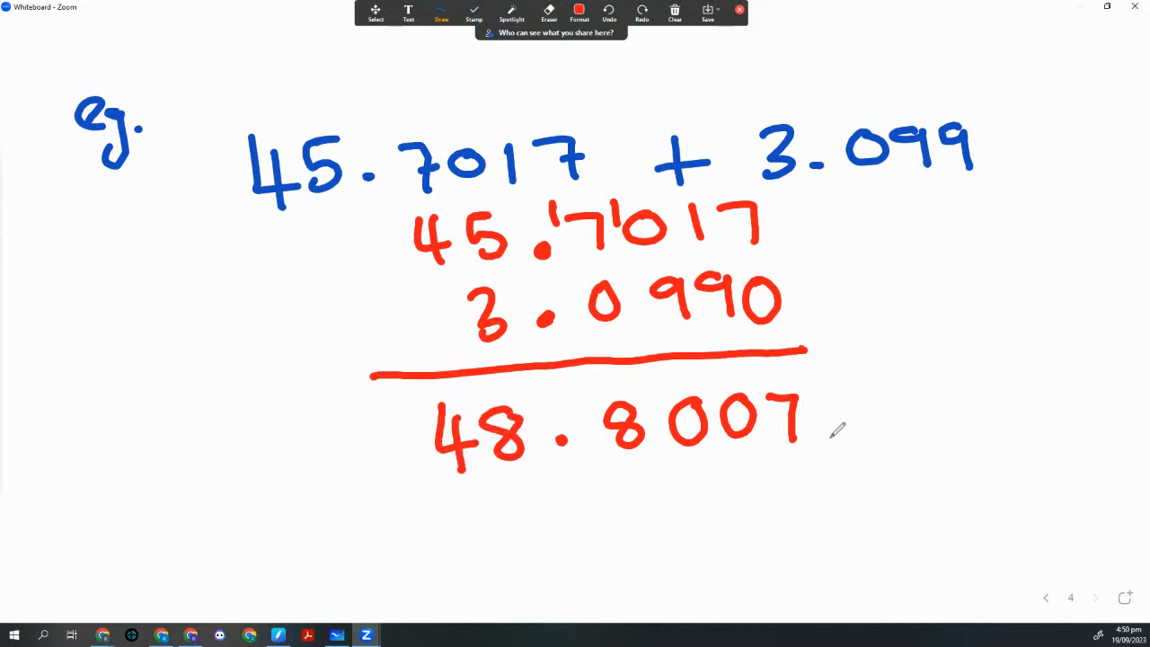
left_click_drag(845, 450, 935, 377)
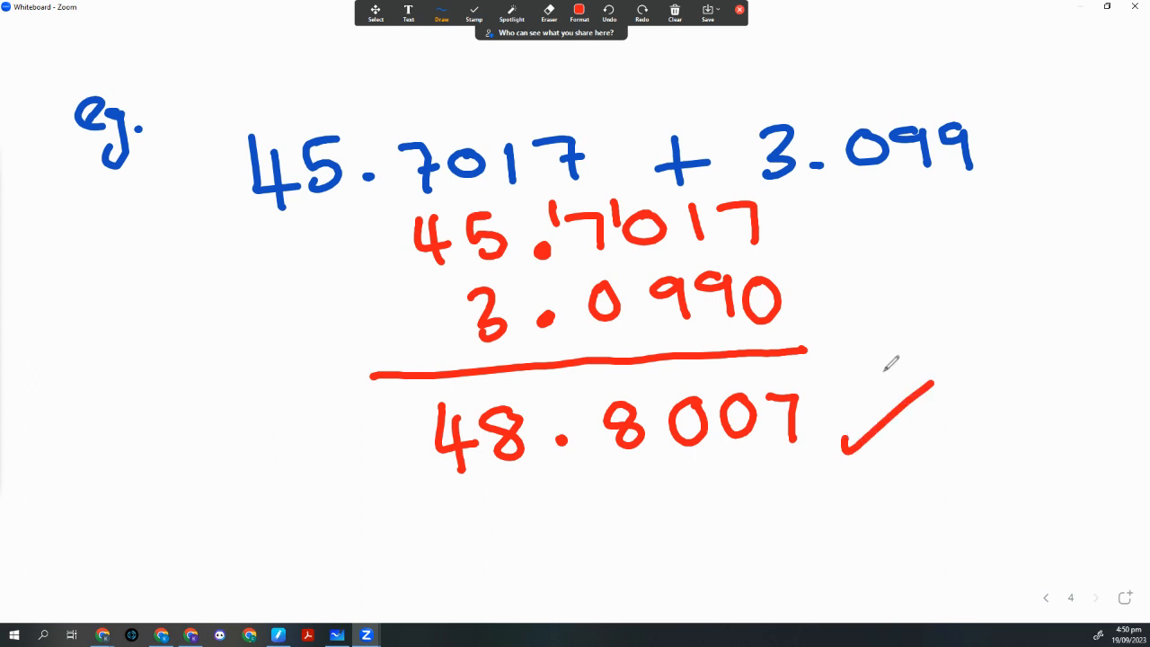